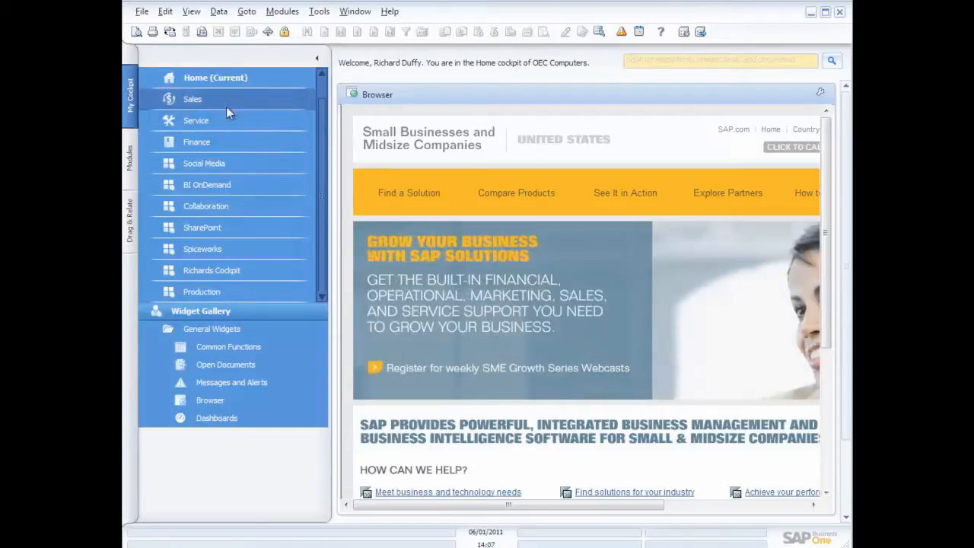
{"action": "mouse_move", "coordinate": [206, 103]}
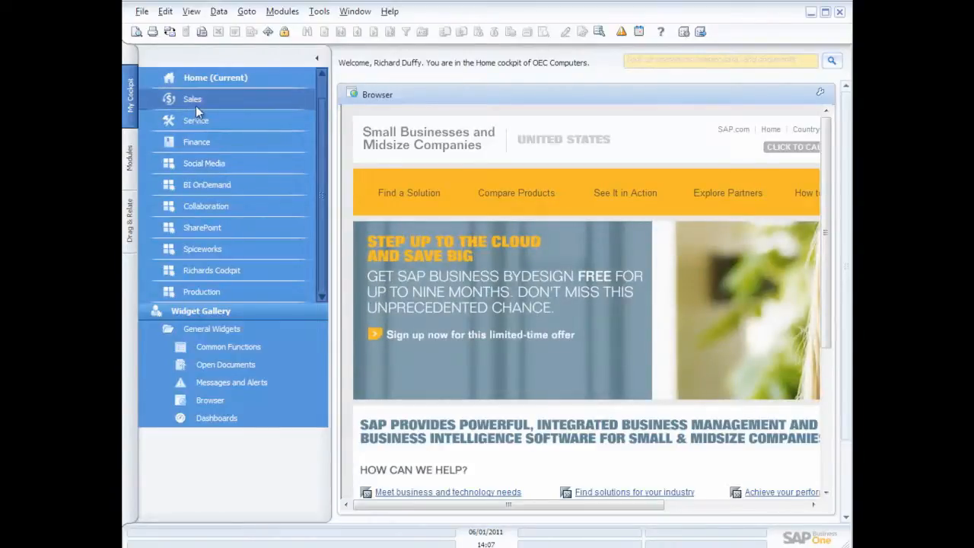
Select Sales in the My Cockpit panel to show the Sales cockpit
{"action": "left_click", "coordinate": [191, 99]}
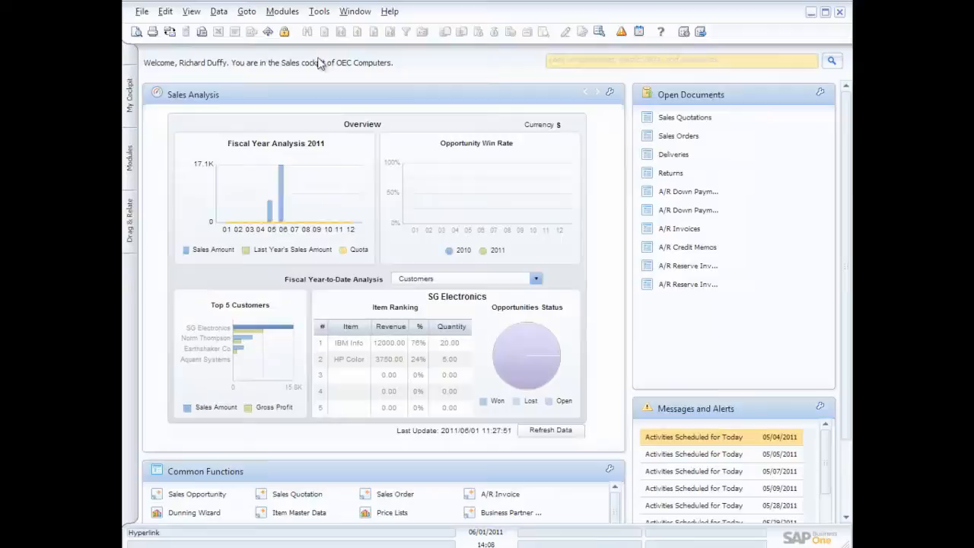
{"action": "mouse_move", "coordinate": [323, 199]}
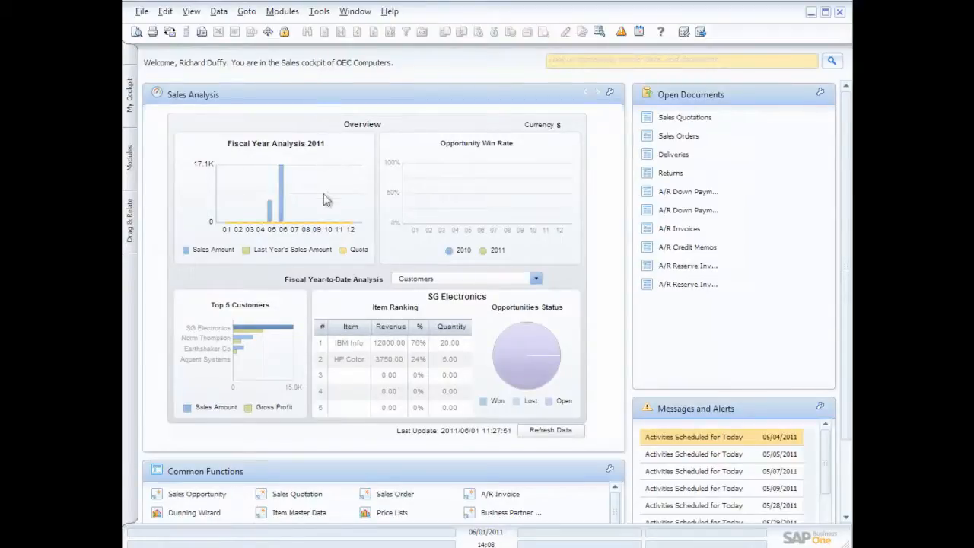
{"action": "mouse_move", "coordinate": [263, 340]}
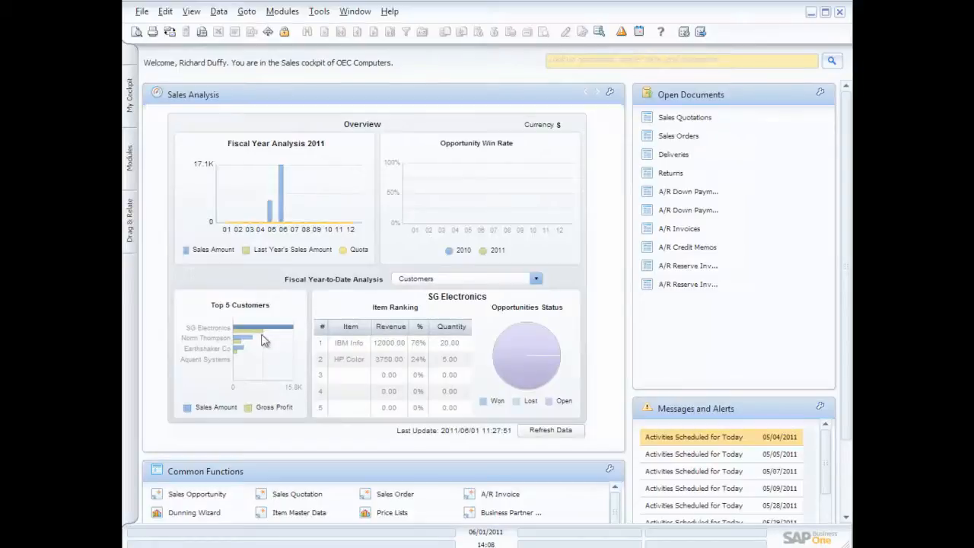
{"action": "mouse_move", "coordinate": [282, 199]}
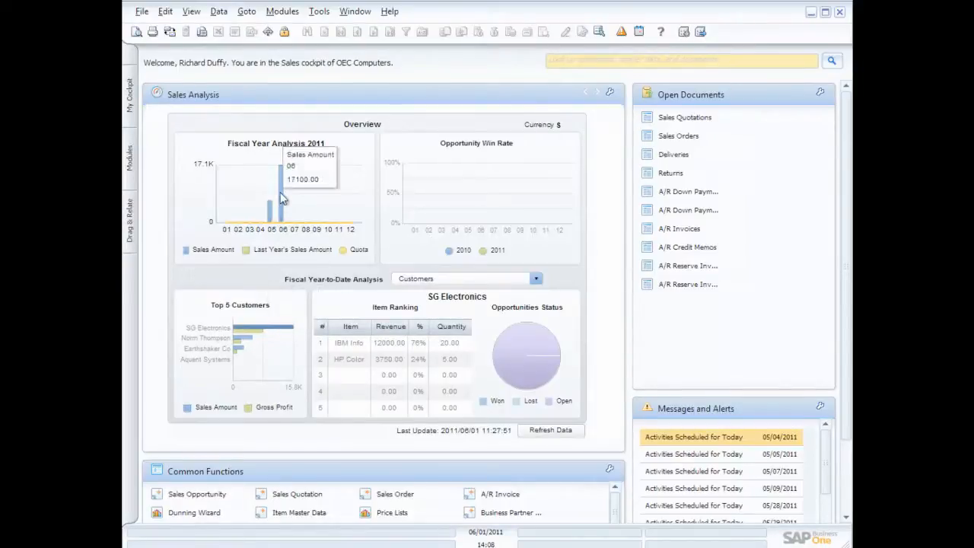
{"action": "mouse_move", "coordinate": [288, 191]}
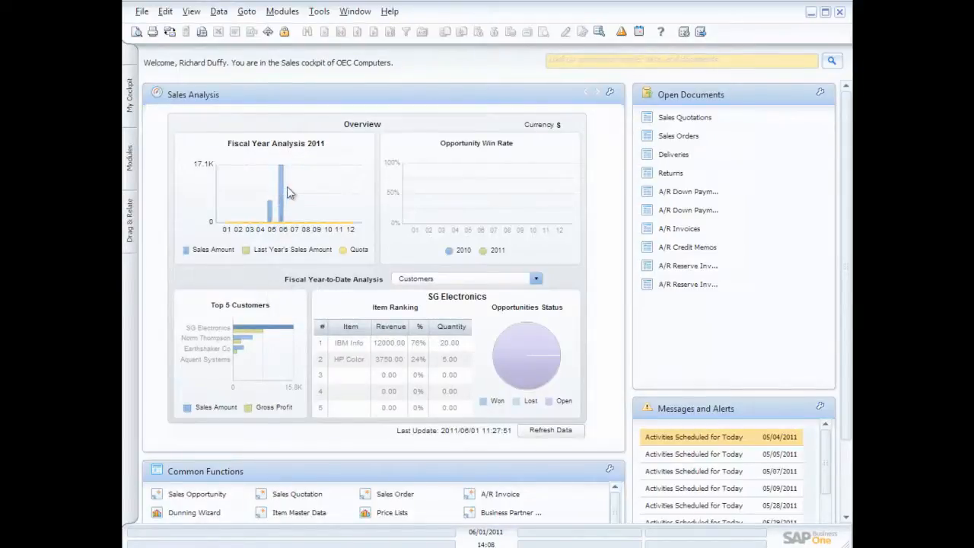
{"action": "mouse_move", "coordinate": [460, 204]}
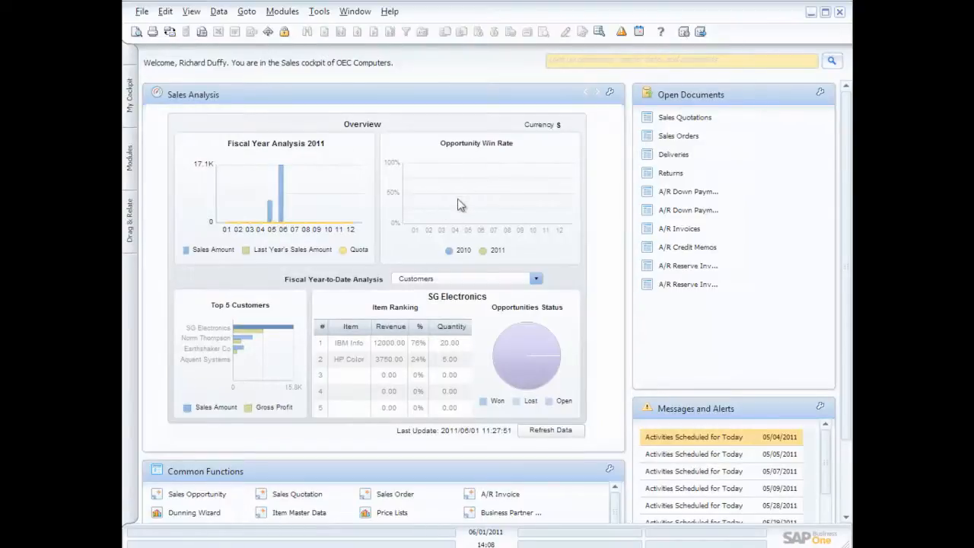
{"action": "mouse_move", "coordinate": [515, 300]}
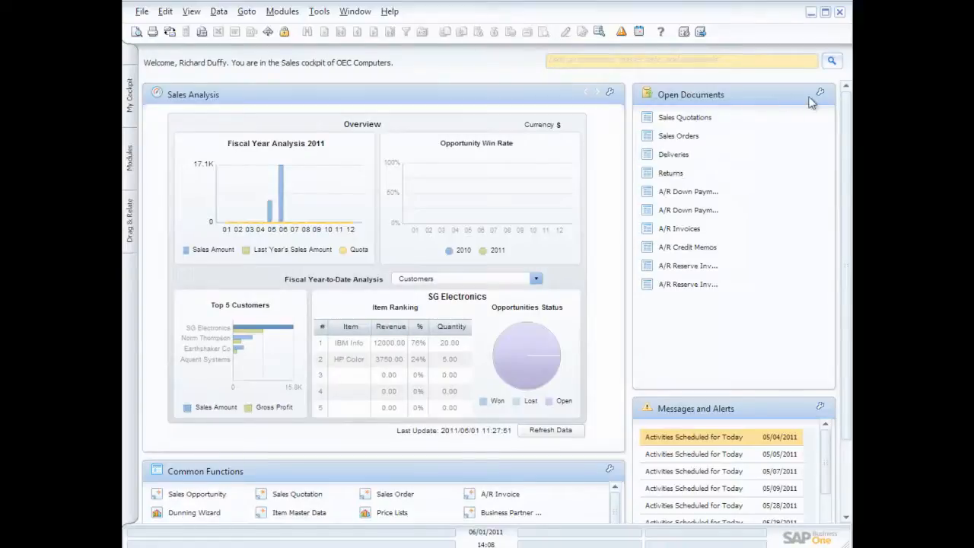
Refresh the Open Documents widget so it shows counts like 33 quotations and 27 orders
{"action": "left_click", "coordinate": [820, 92]}
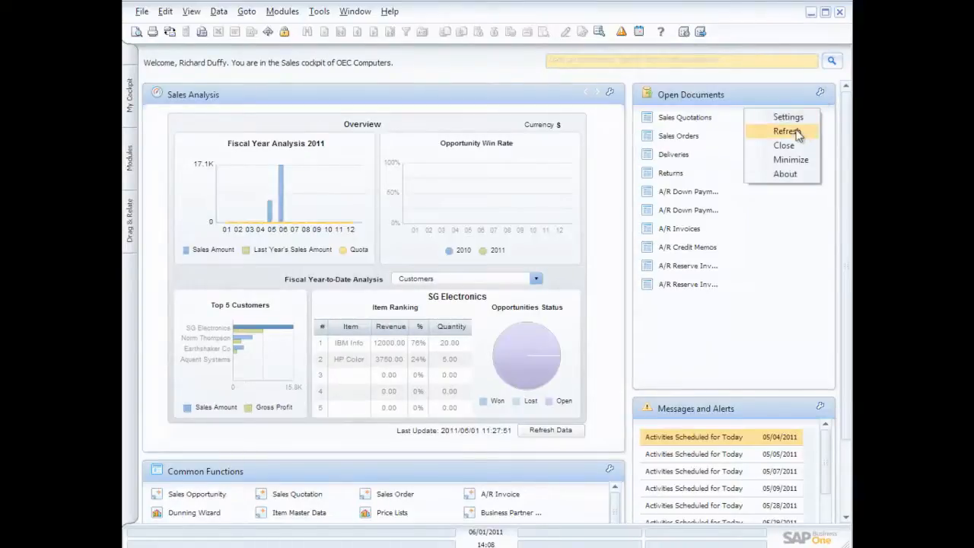
{"action": "left_click", "coordinate": [786, 131]}
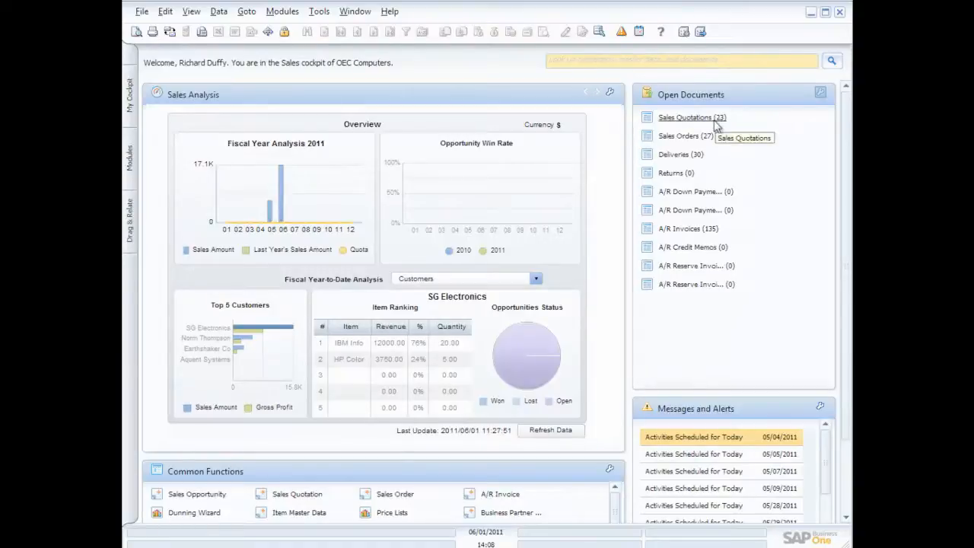
{"action": "mouse_move", "coordinate": [694, 166]}
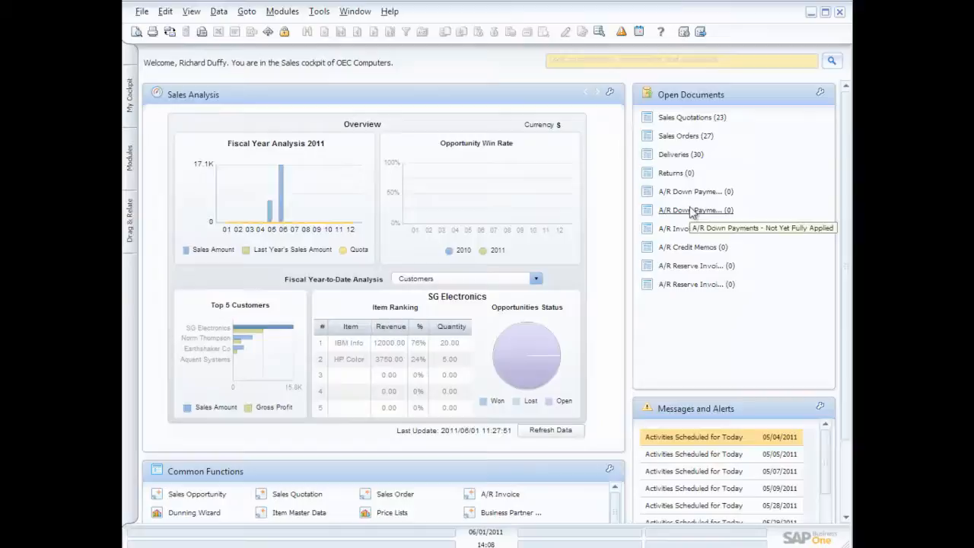
{"action": "mouse_move", "coordinate": [729, 162]}
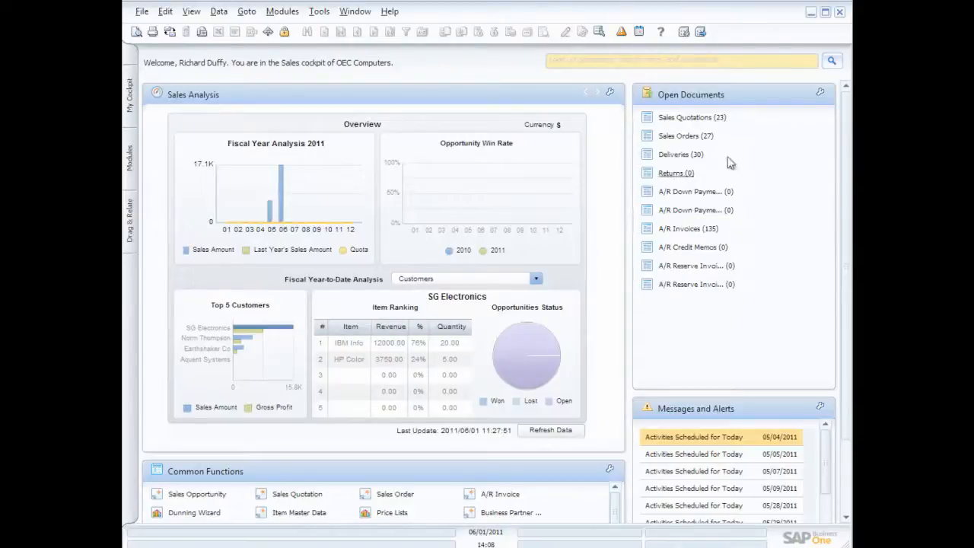
List the open sales quotations from the Open Documents widget
{"action": "left_click", "coordinate": [691, 118]}
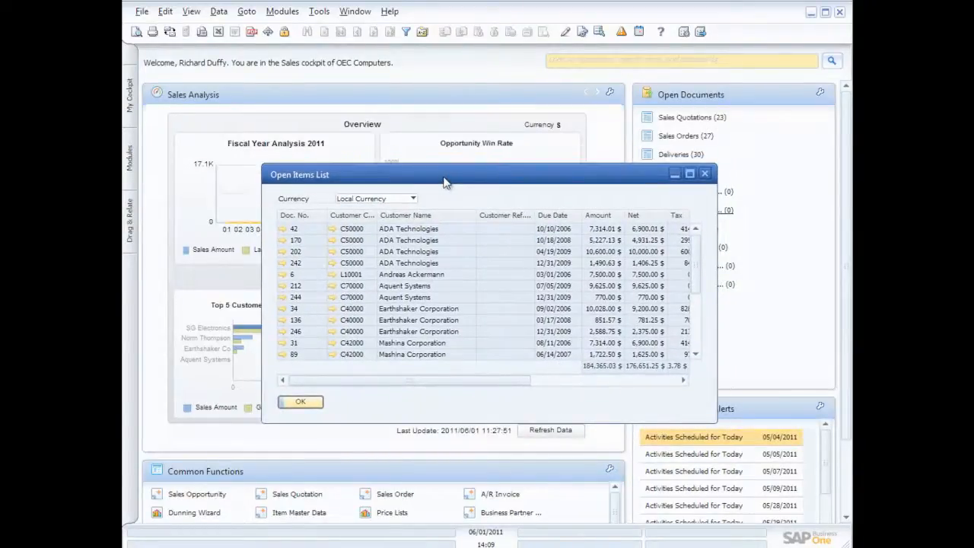
{"action": "mouse_move", "coordinate": [457, 223]}
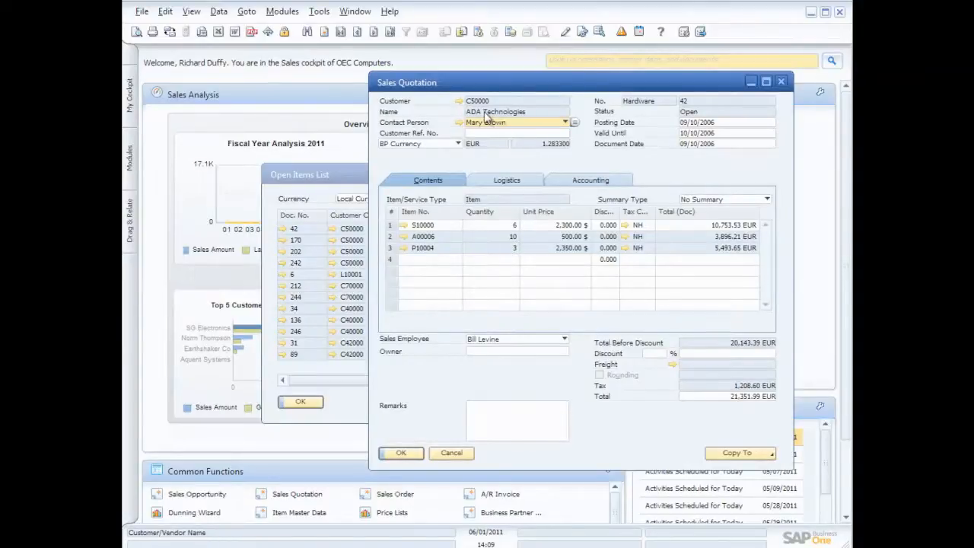
{"action": "mouse_move", "coordinate": [466, 127]}
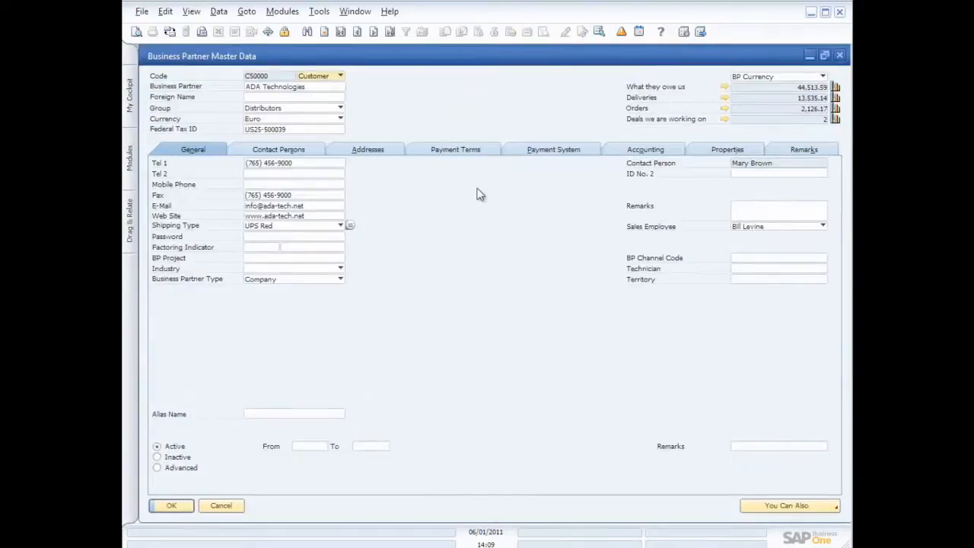
{"action": "mouse_move", "coordinate": [428, 207]}
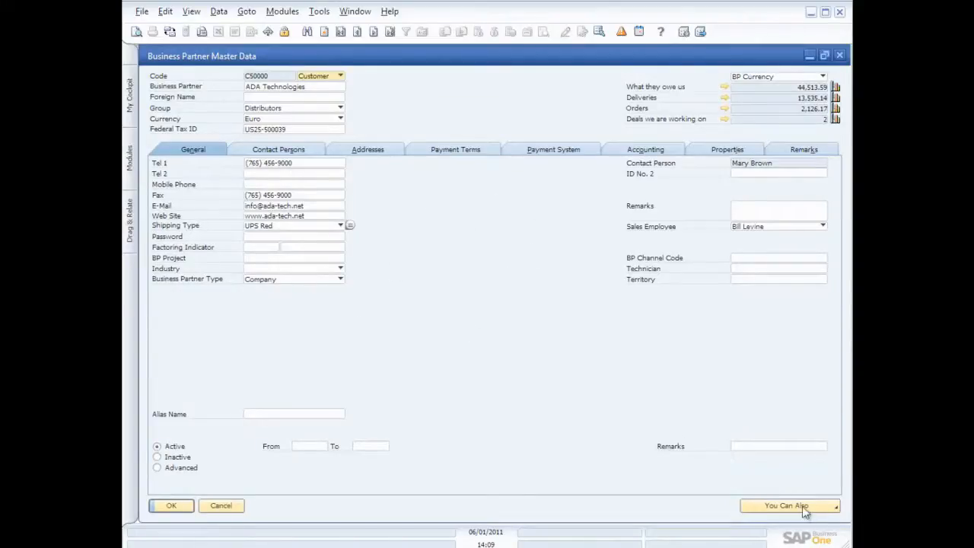
{"action": "left_click", "coordinate": [788, 505]}
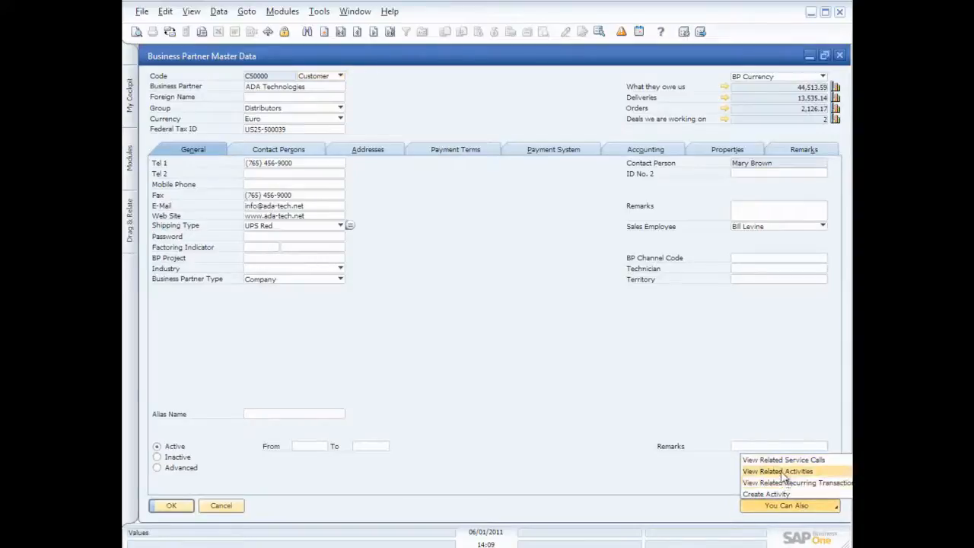
{"action": "left_click", "coordinate": [777, 471]}
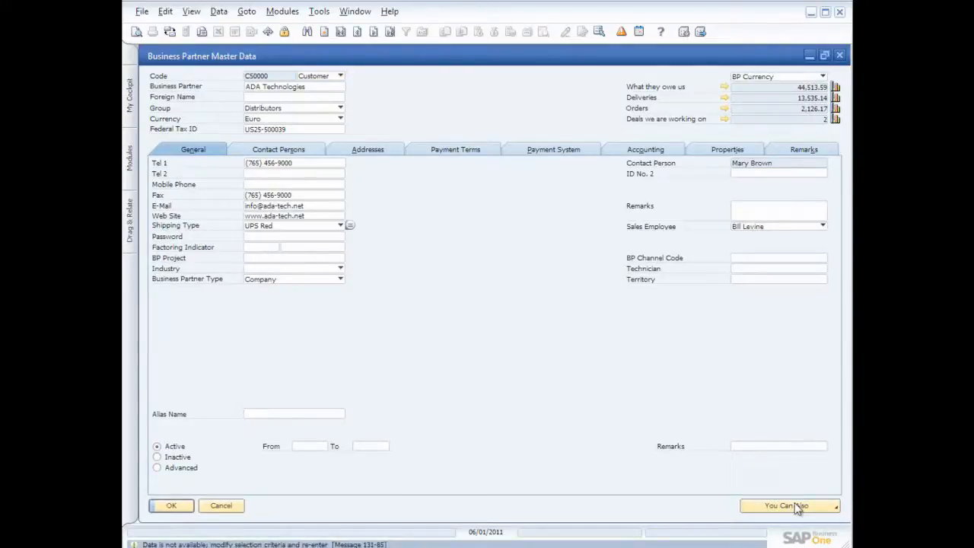
{"action": "left_click", "coordinate": [786, 506]}
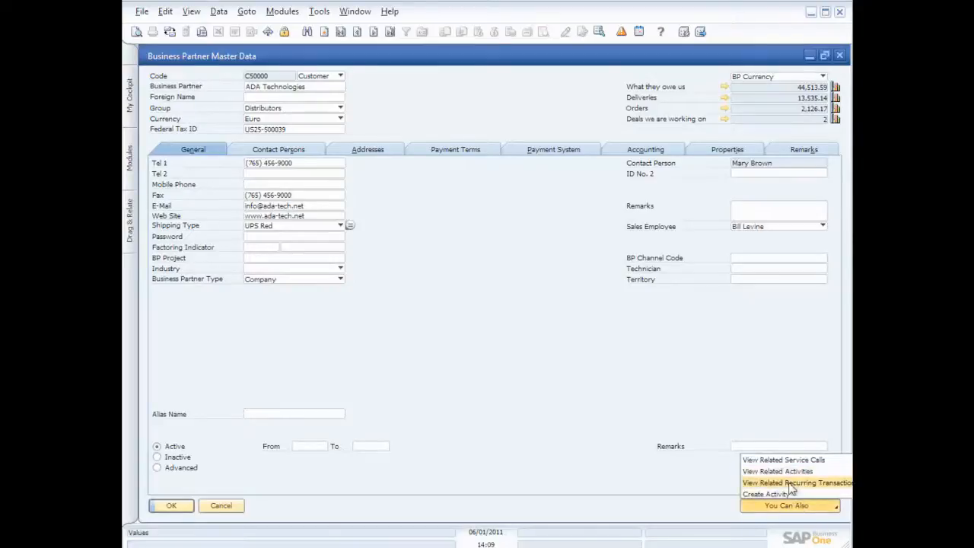
{"action": "left_click", "coordinate": [764, 493]}
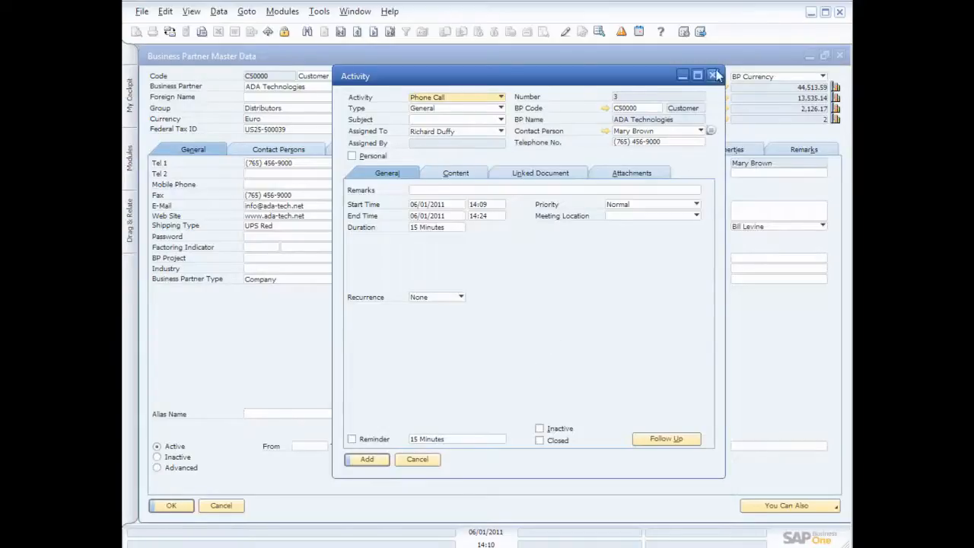
{"action": "left_click", "coordinate": [714, 75]}
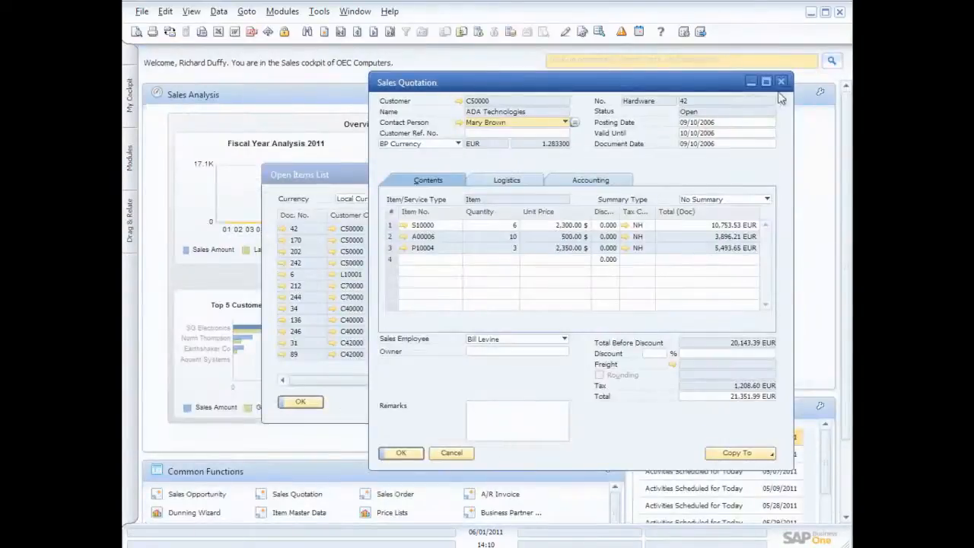
{"action": "left_click", "coordinate": [780, 81]}
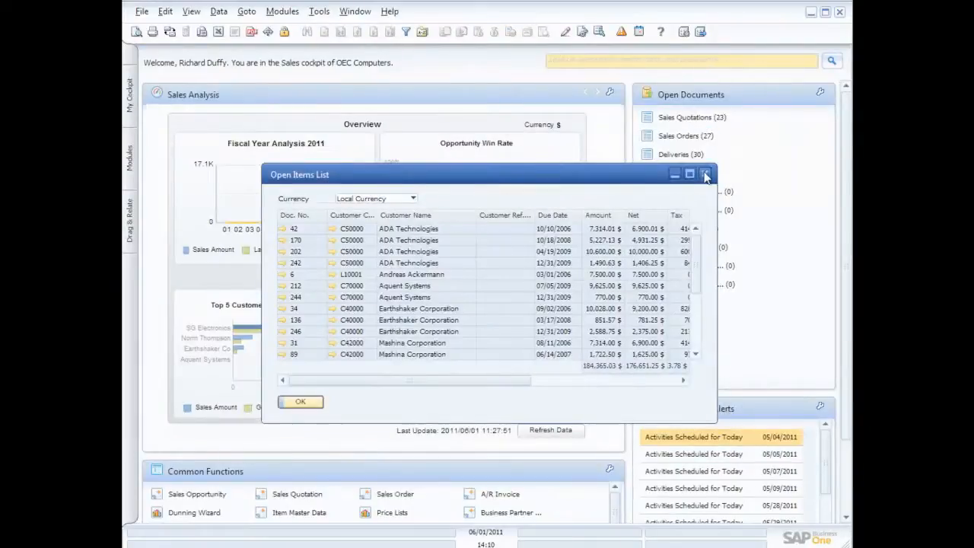
{"action": "left_click", "coordinate": [705, 173]}
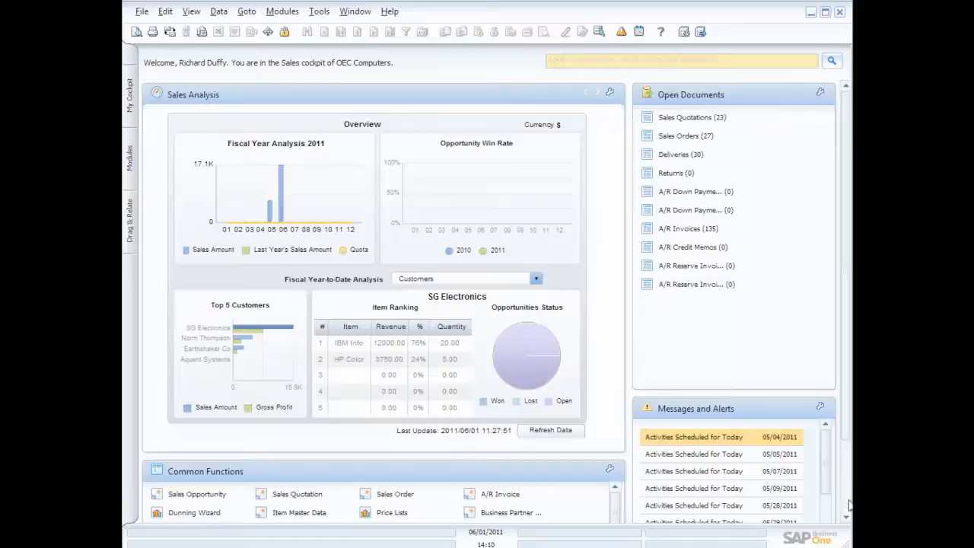
{"action": "scroll", "scroll_direction": "down", "scroll_amount": 3}
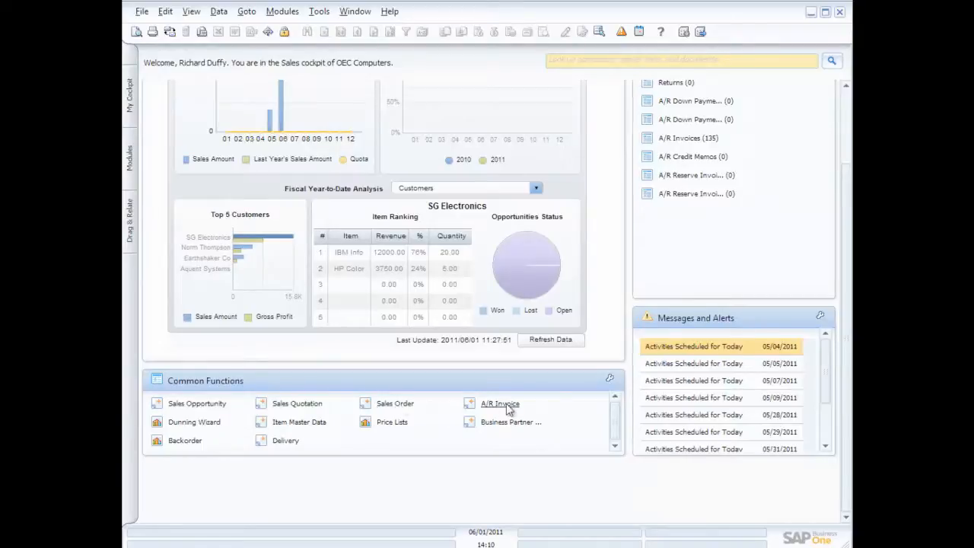
{"action": "mouse_move", "coordinate": [502, 425]}
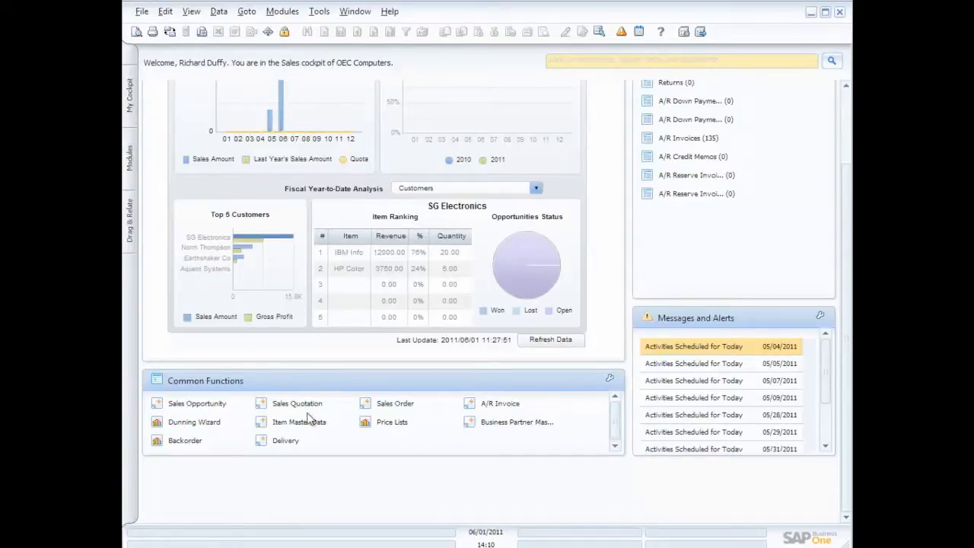
{"action": "left_click", "coordinate": [297, 403]}
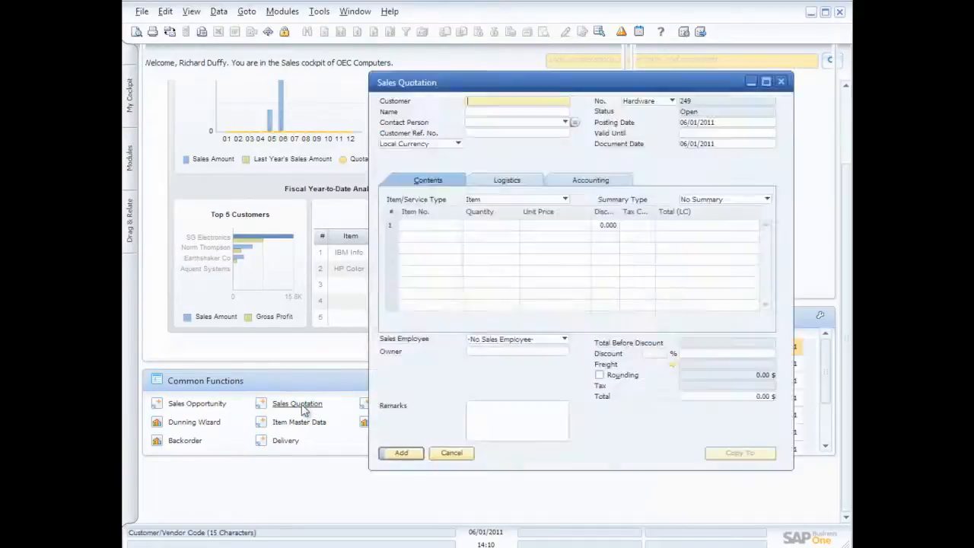
{"action": "mouse_move", "coordinate": [297, 403]}
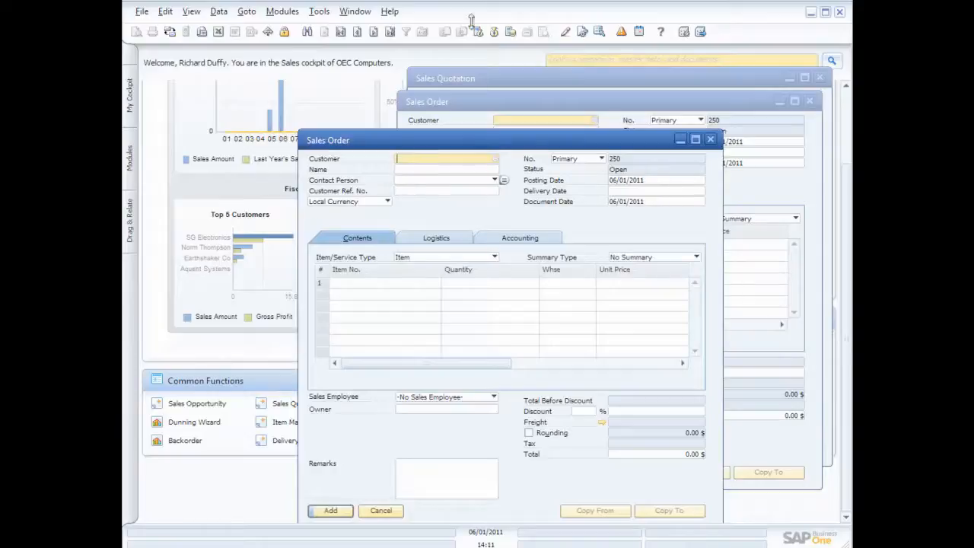
{"action": "left_click", "coordinate": [355, 10]}
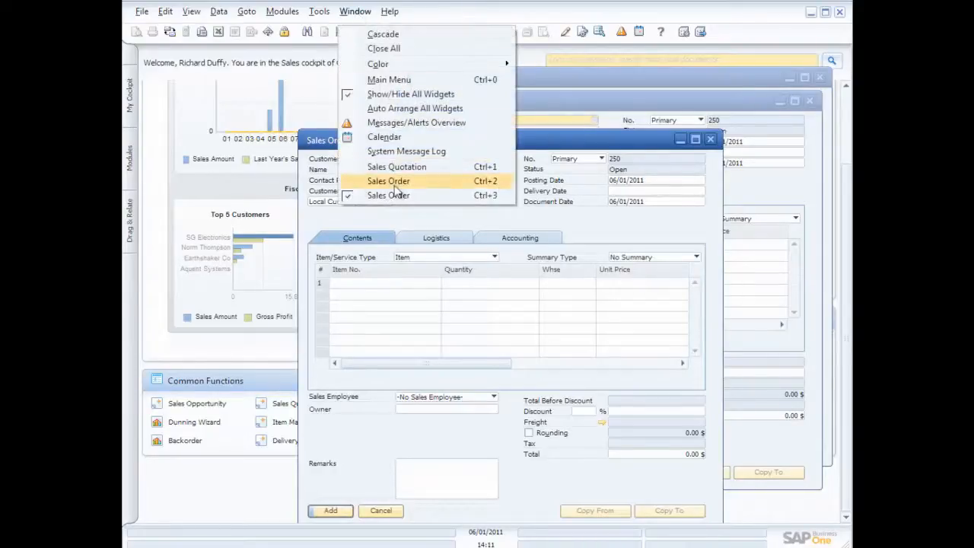
{"action": "mouse_move", "coordinate": [397, 167]}
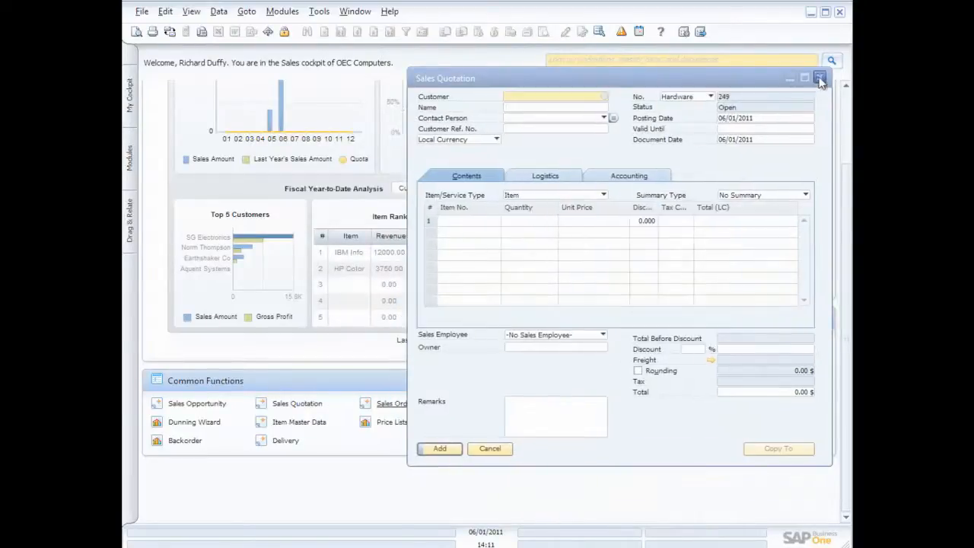
{"action": "left_click", "coordinate": [820, 79]}
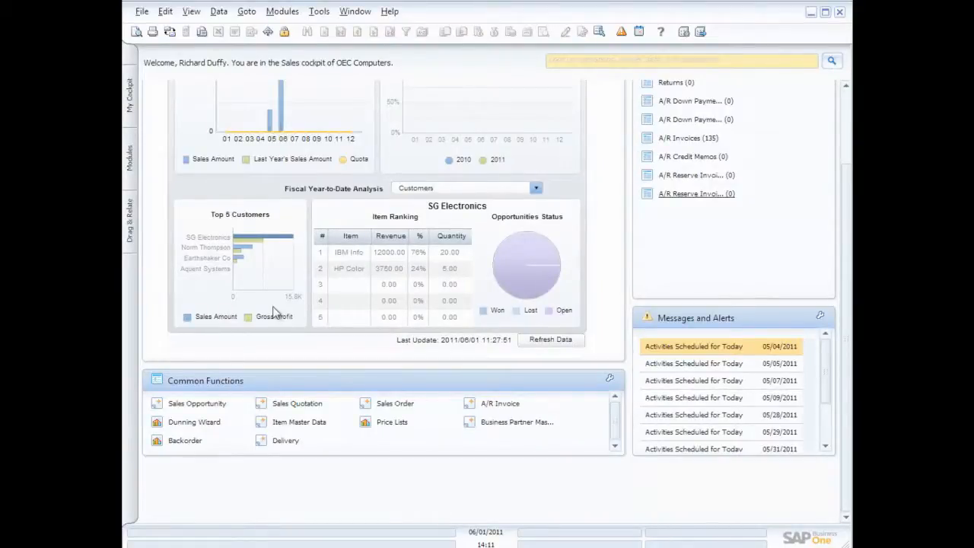
{"action": "mouse_move", "coordinate": [260, 280]}
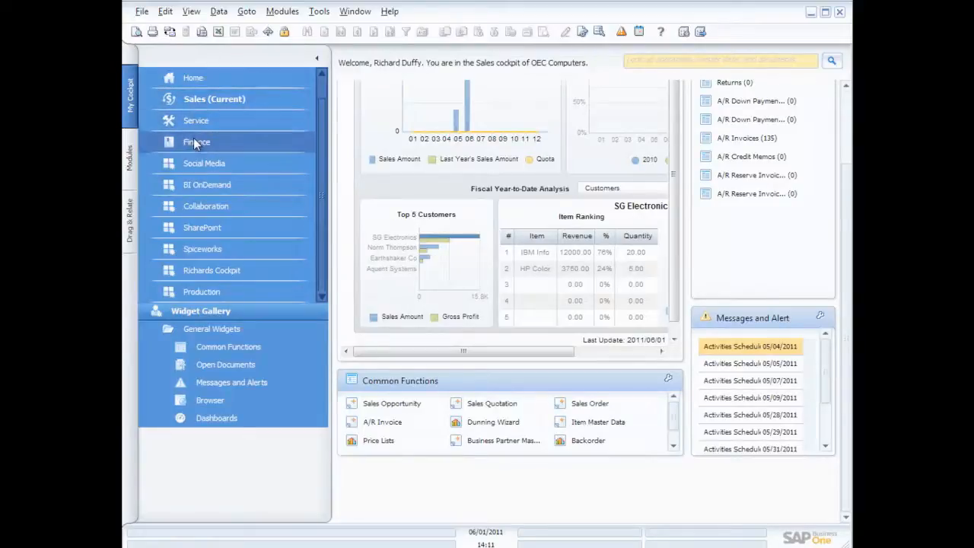
Switch to the Finance cockpit, then open and close an empty journal entry
{"action": "left_click", "coordinate": [196, 142]}
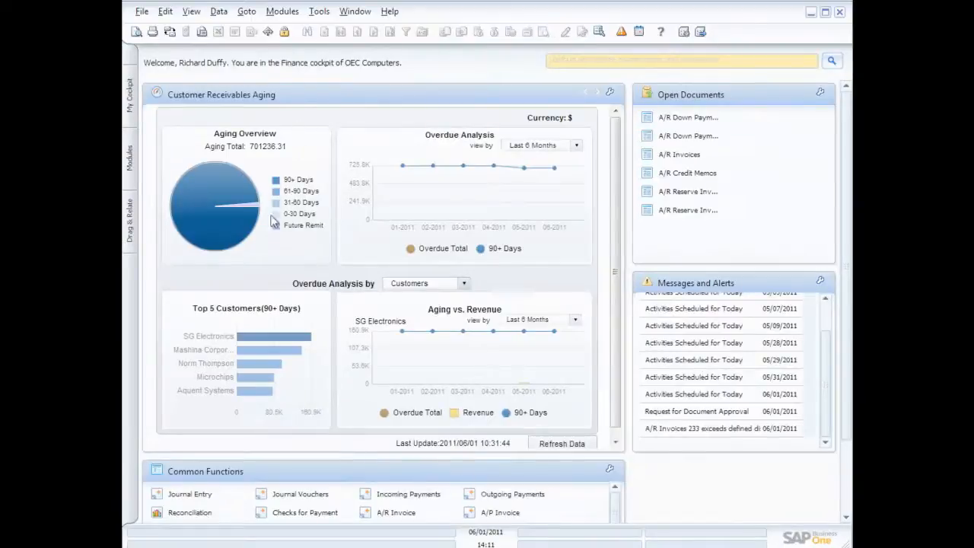
{"action": "mouse_move", "coordinate": [331, 220]}
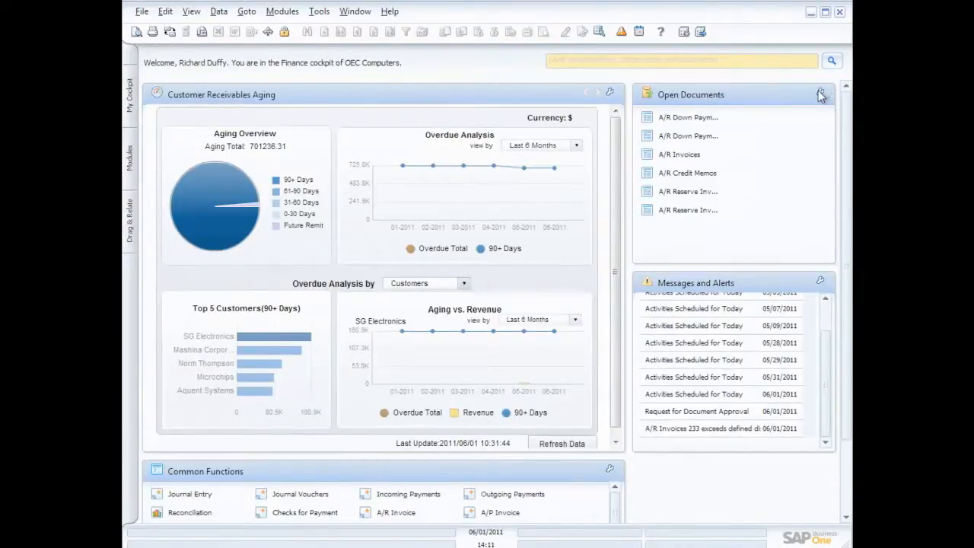
{"action": "left_click", "coordinate": [820, 93]}
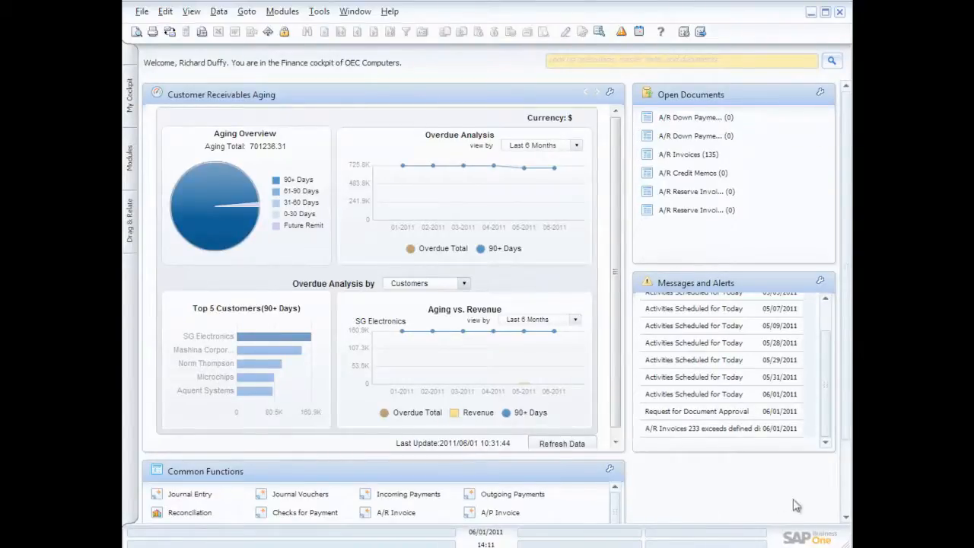
{"action": "scroll", "scroll_direction": "down", "scroll_amount": 3}
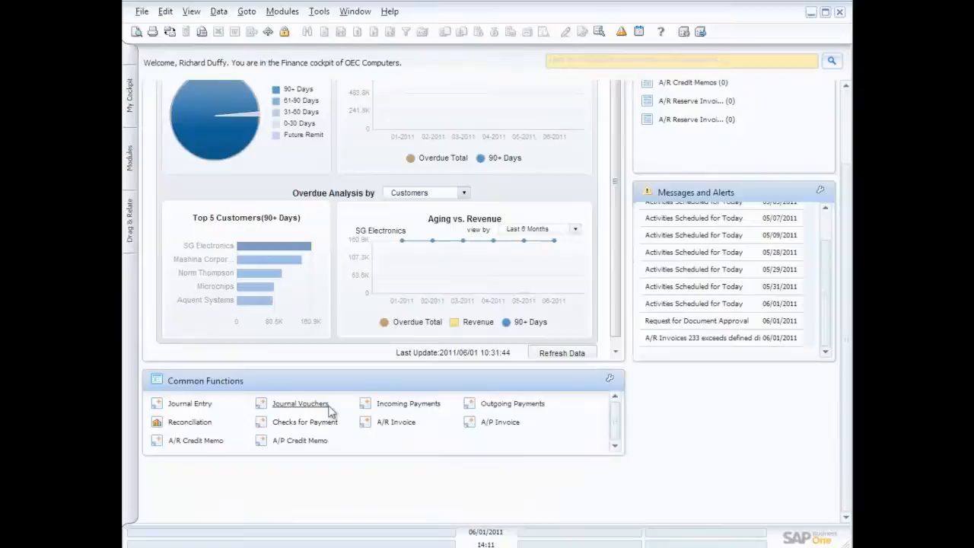
{"action": "mouse_move", "coordinate": [189, 403]}
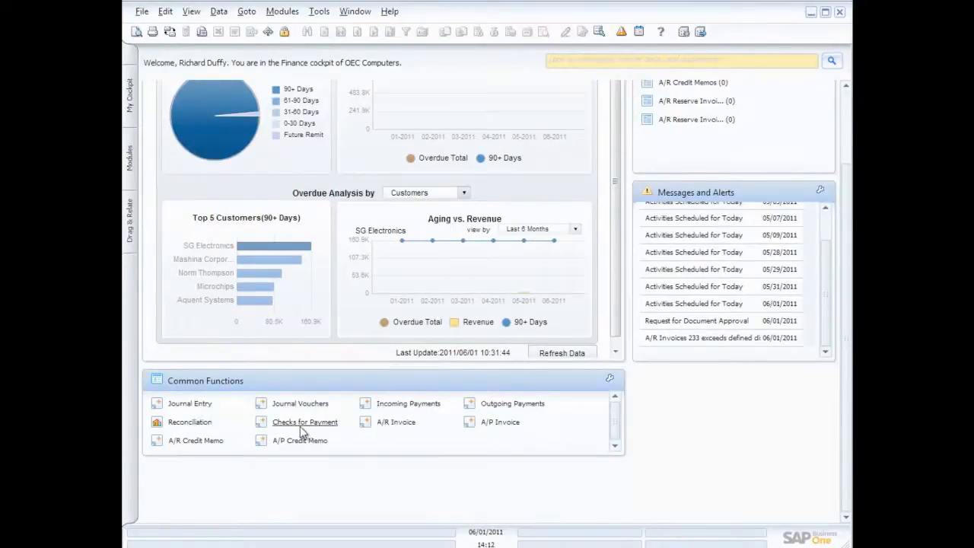
{"action": "mouse_move", "coordinate": [305, 422]}
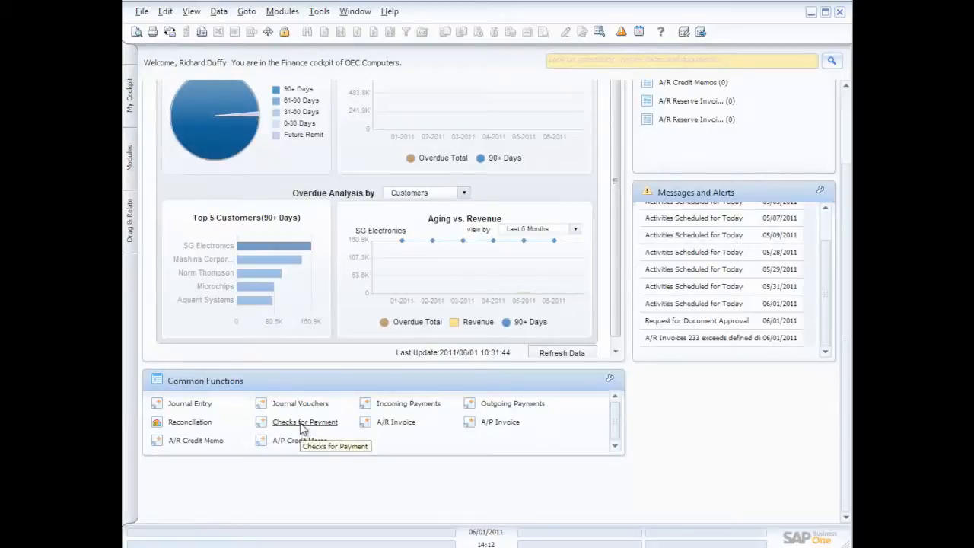
{"action": "mouse_move", "coordinate": [189, 426]}
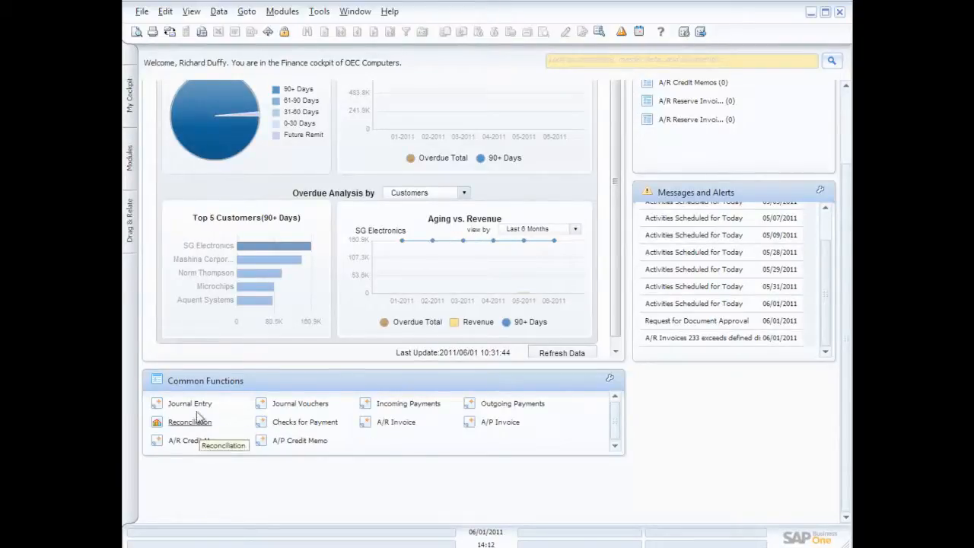
{"action": "left_click", "coordinate": [190, 403]}
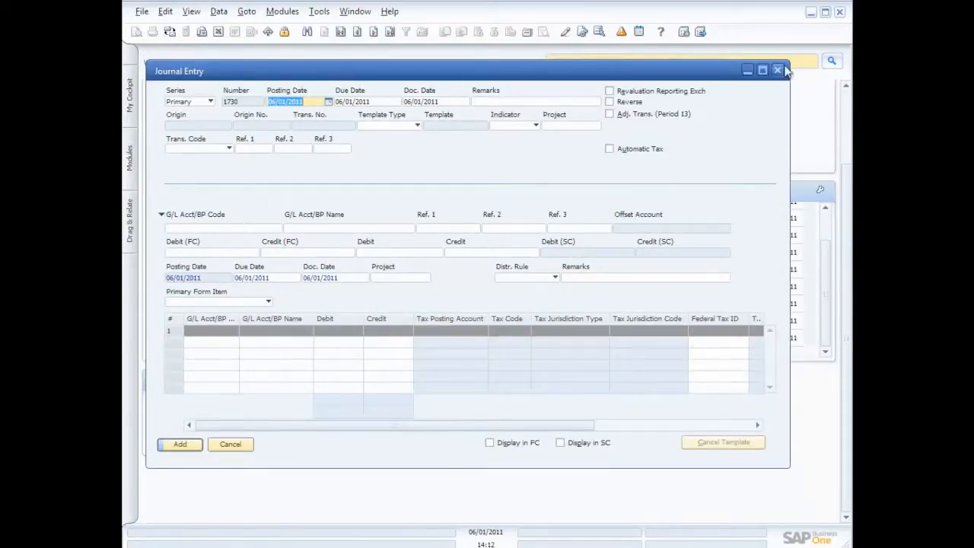
{"action": "left_click", "coordinate": [777, 70]}
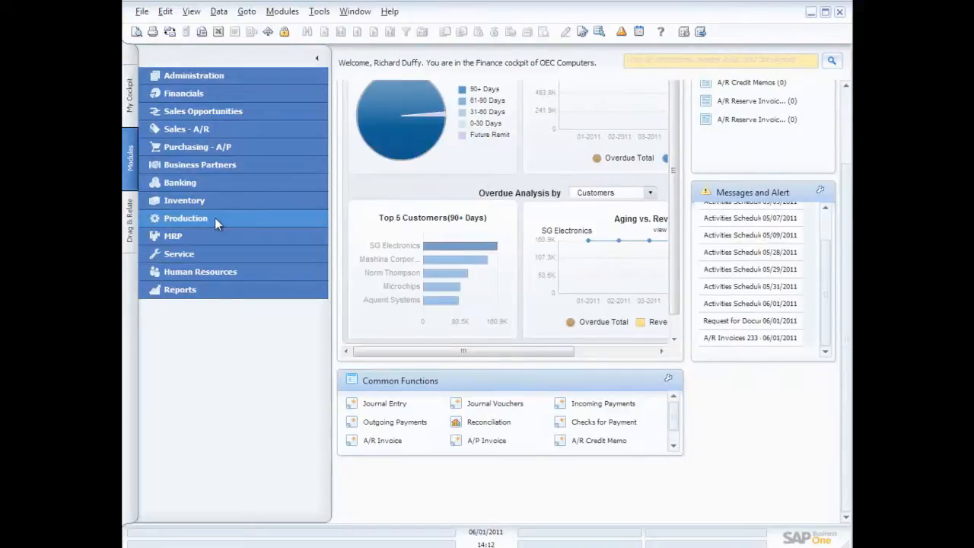
Expand the Sales - A/R module and open a new delivery form
{"action": "left_click", "coordinate": [186, 129]}
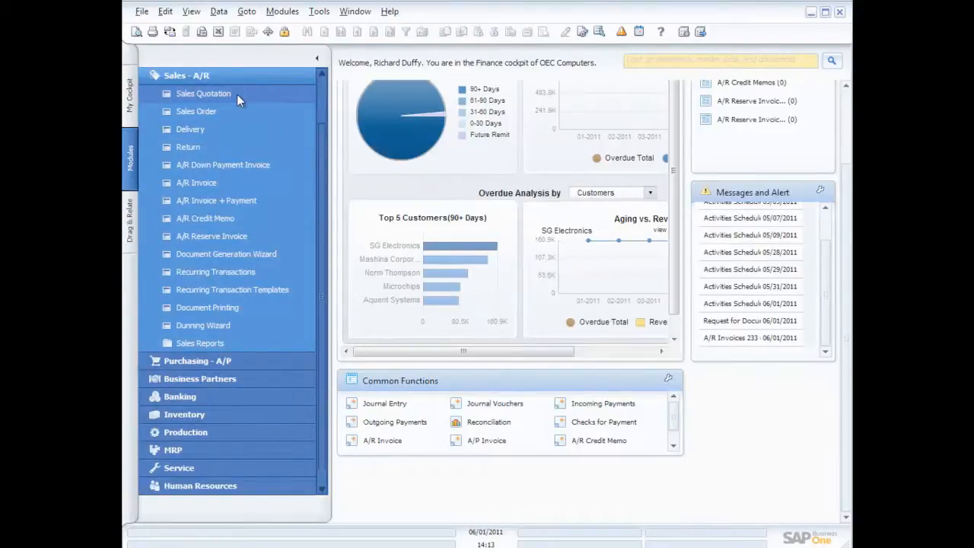
{"action": "mouse_move", "coordinate": [199, 101]}
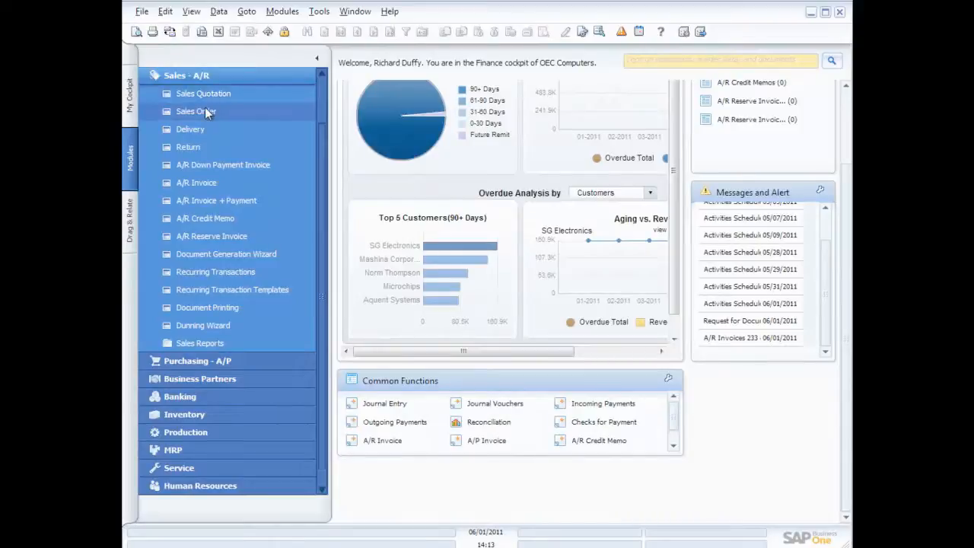
{"action": "mouse_move", "coordinate": [200, 135]}
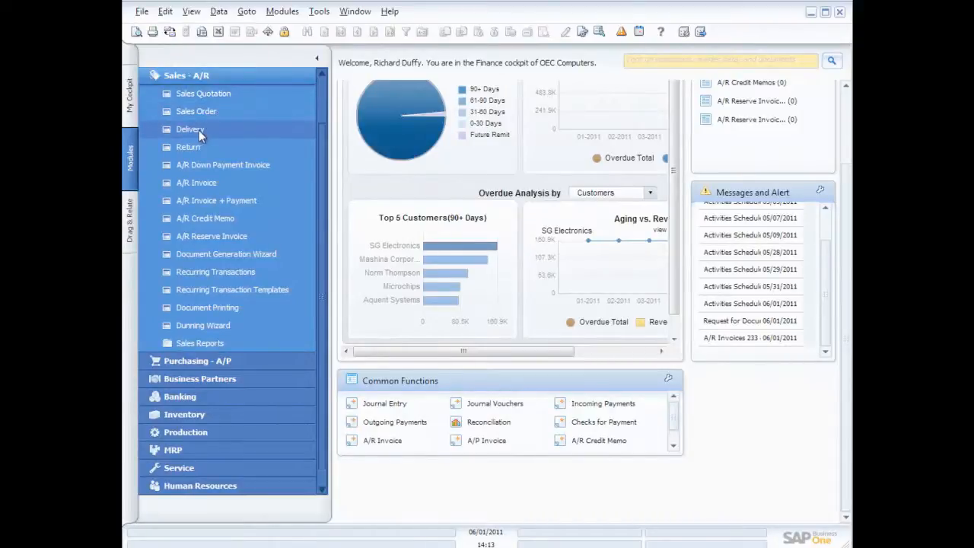
{"action": "mouse_move", "coordinate": [217, 171]}
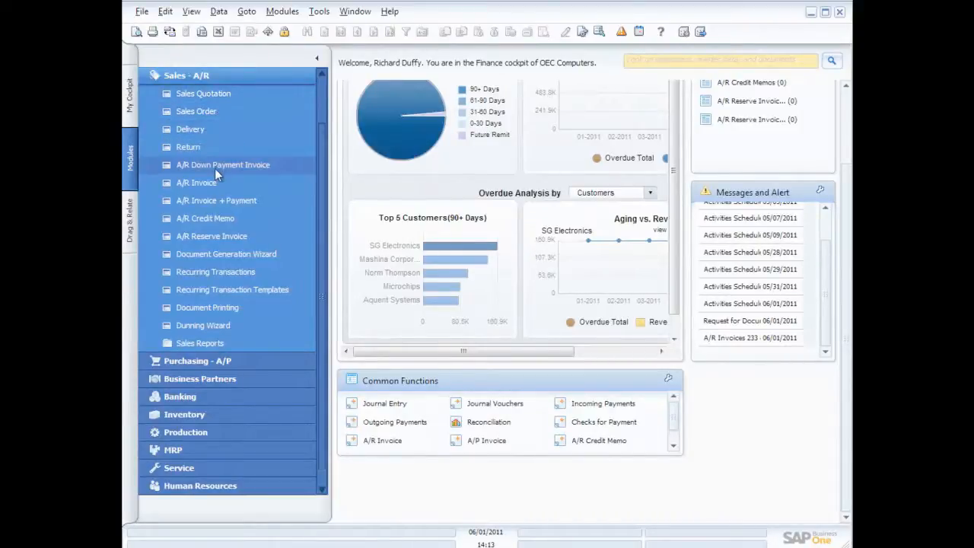
{"action": "mouse_move", "coordinate": [198, 147]}
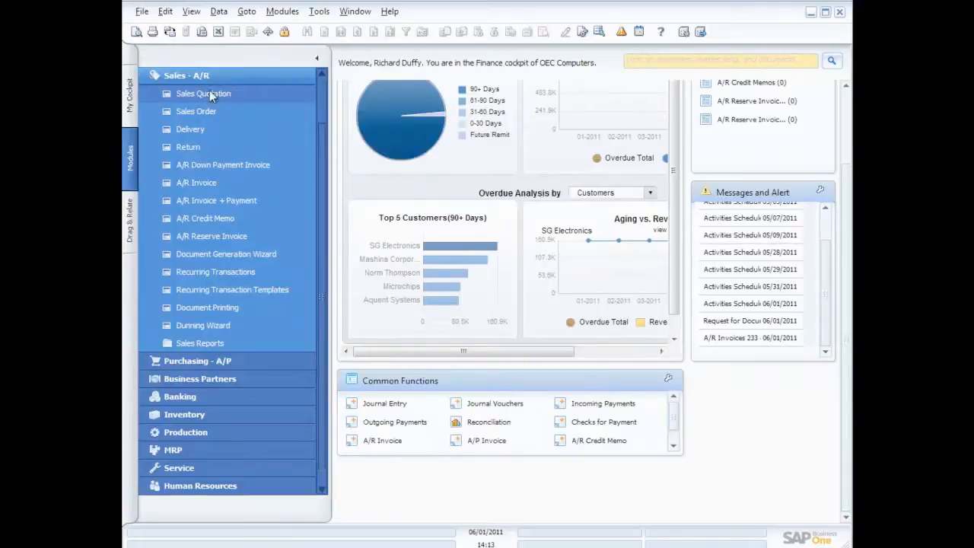
{"action": "mouse_move", "coordinate": [200, 134]}
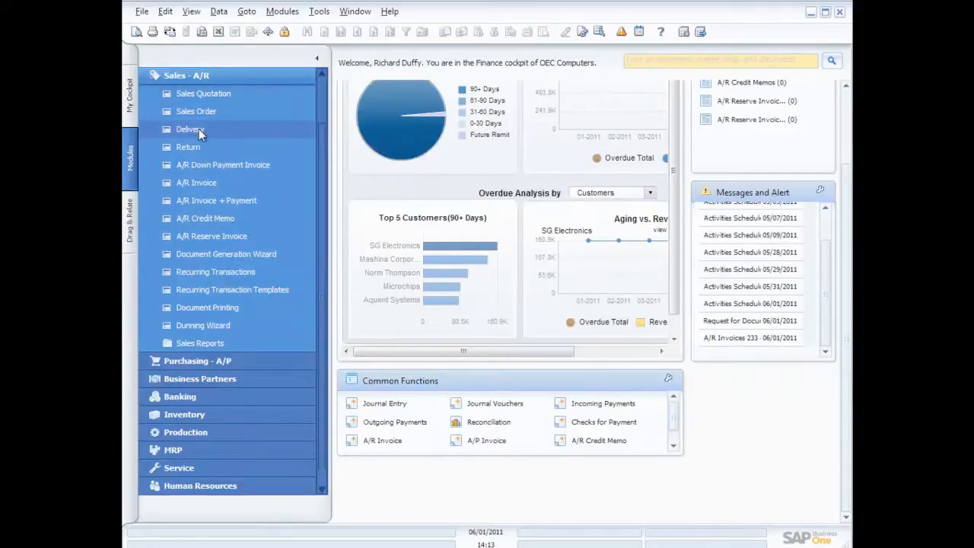
{"action": "left_click", "coordinate": [197, 182]}
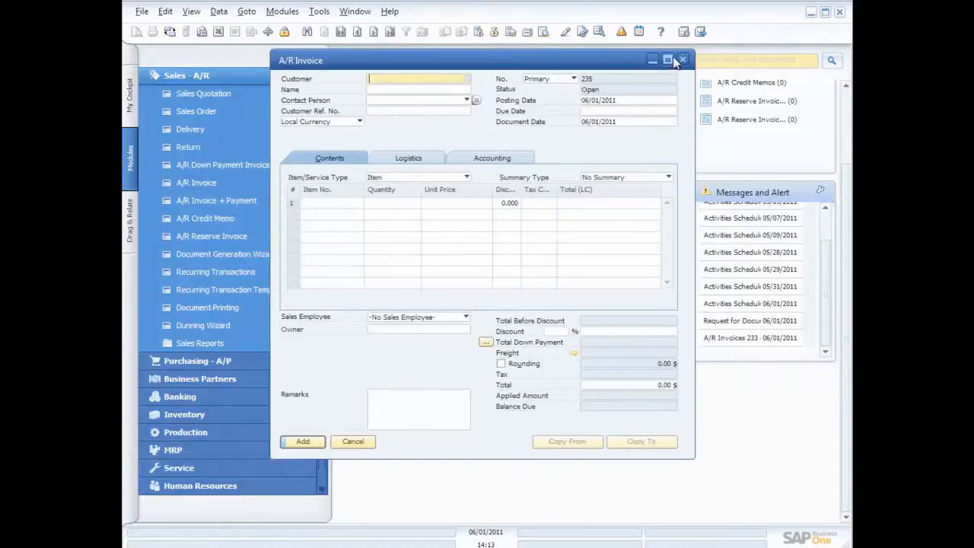
Close the empty invoice and delivery forms, then review and close the invoice's Payment Means
{"action": "left_click", "coordinate": [190, 129]}
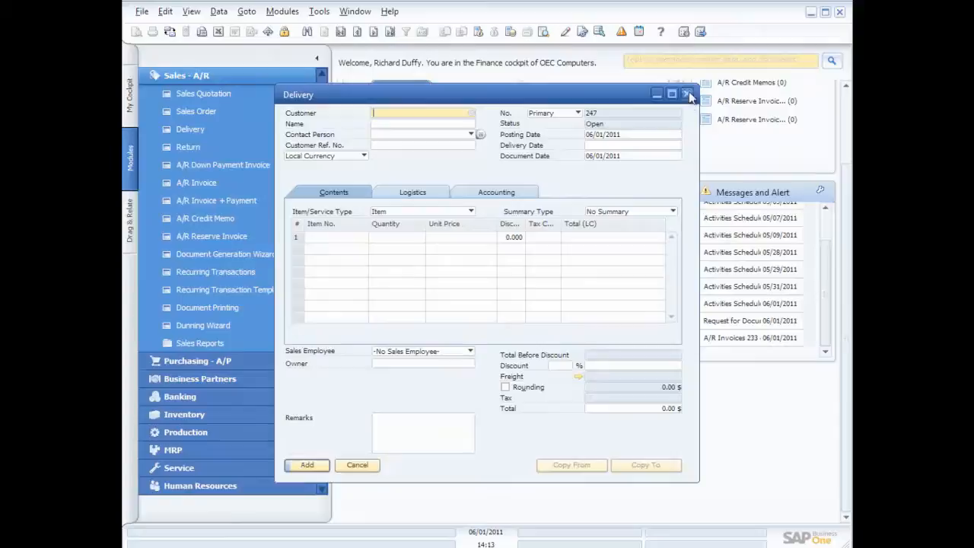
{"action": "left_click", "coordinate": [688, 94]}
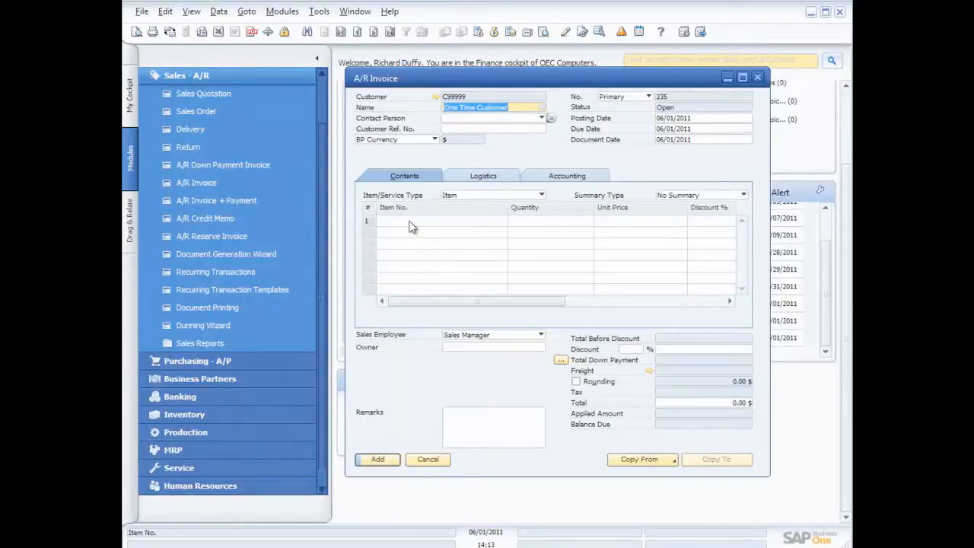
{"action": "mouse_move", "coordinate": [495, 31]}
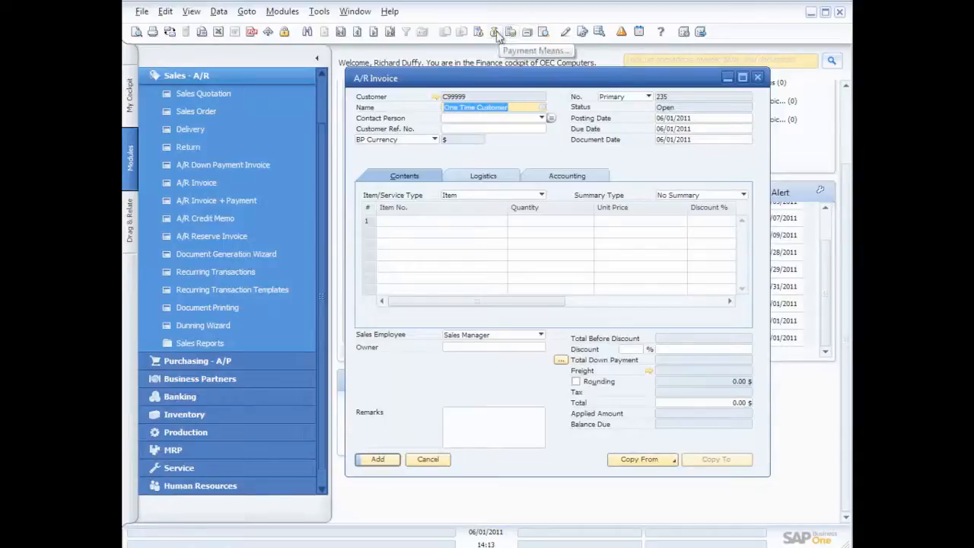
{"action": "mouse_move", "coordinate": [486, 32]}
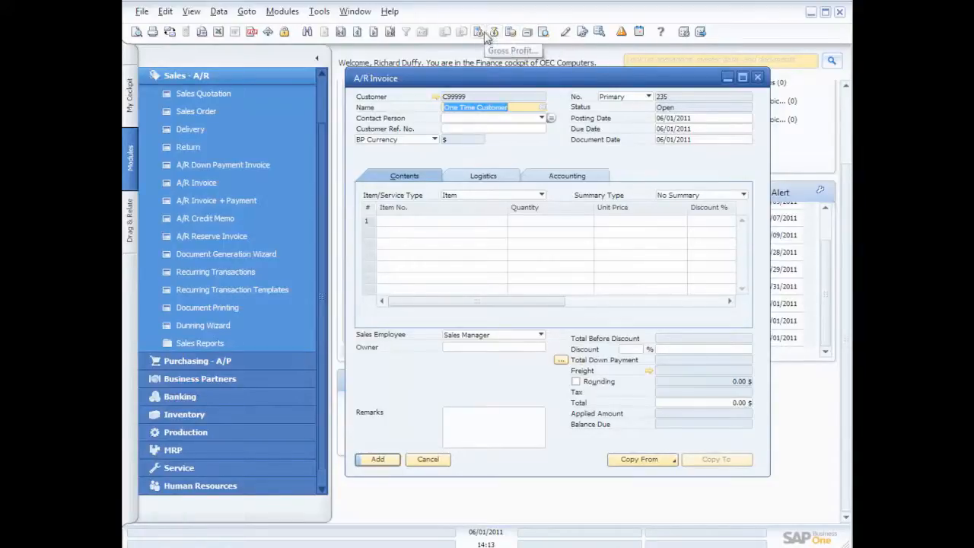
{"action": "left_click", "coordinate": [494, 31]}
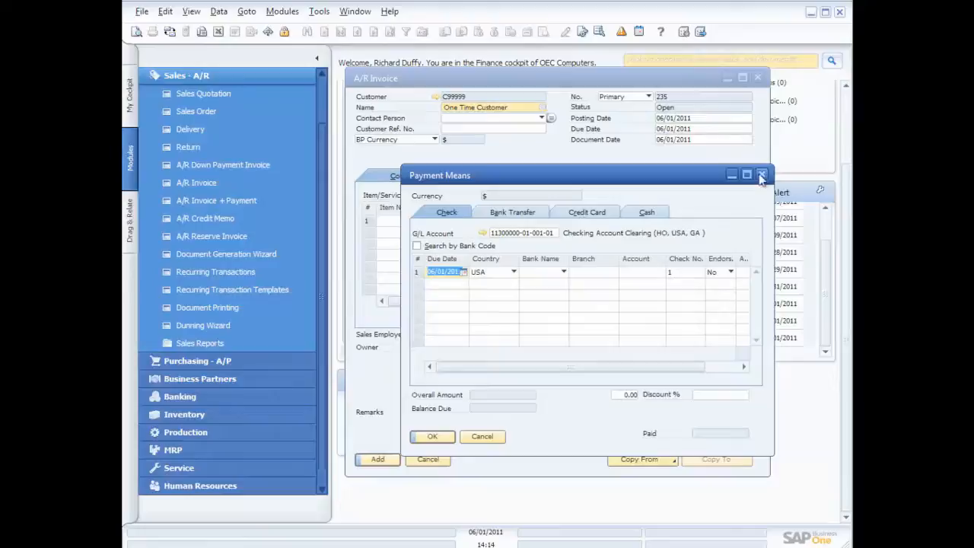
{"action": "left_click", "coordinate": [761, 174]}
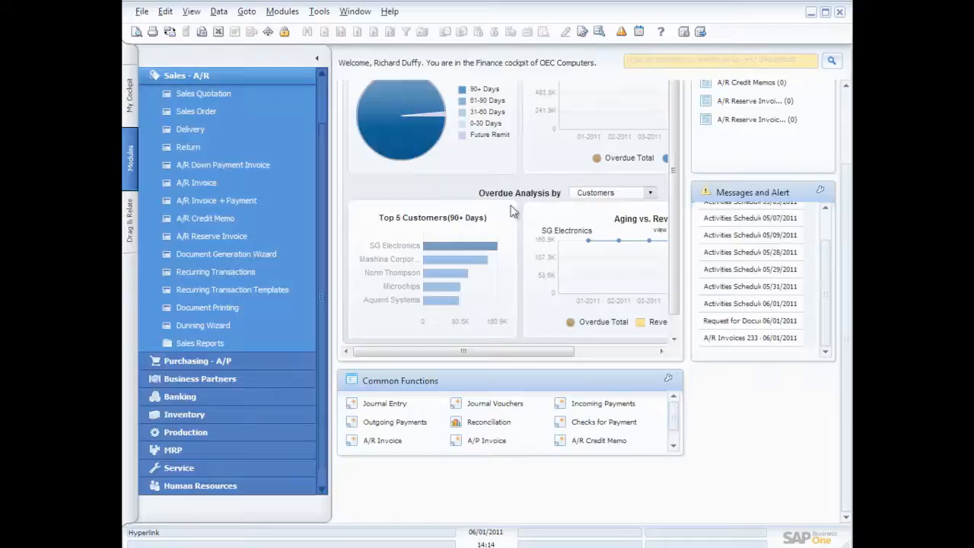
{"action": "mouse_move", "coordinate": [501, 144]}
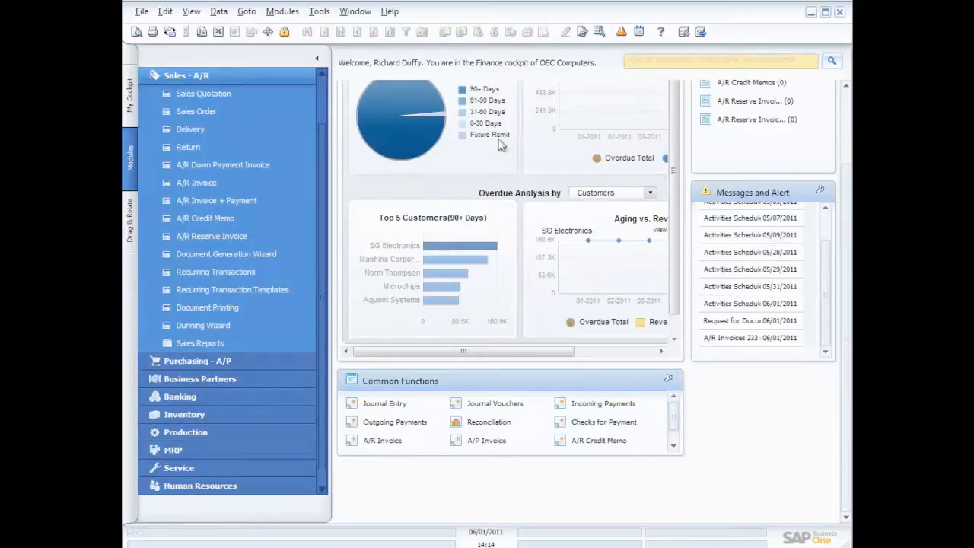
Create a maximized sales order for Earthshaker Corporation (C40000), delivery date 06/01/2011
{"action": "left_click", "coordinate": [195, 111]}
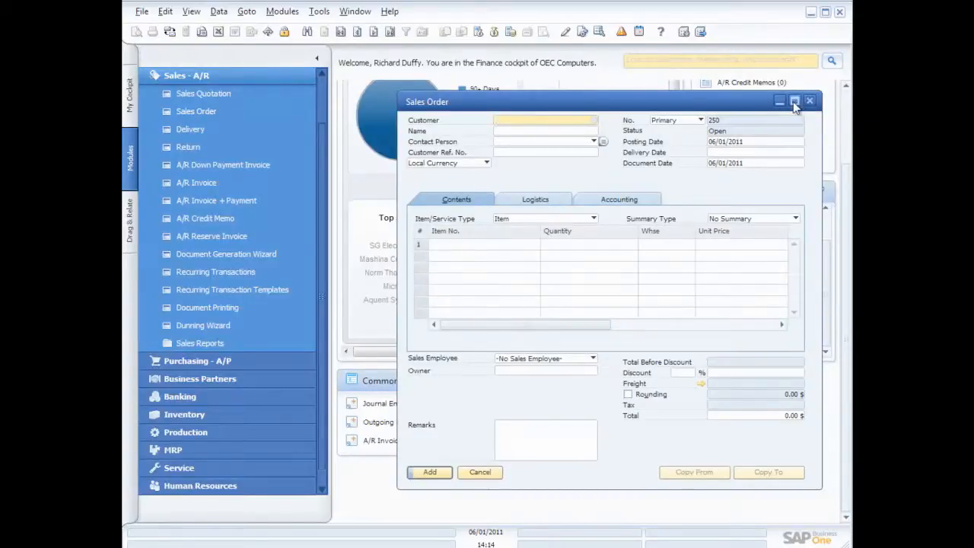
{"action": "left_click", "coordinate": [794, 102]}
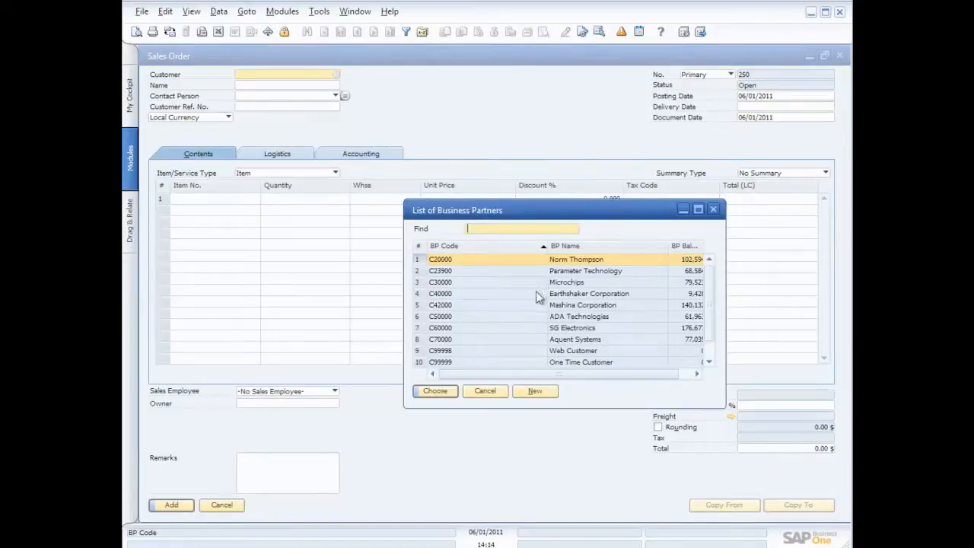
{"action": "left_click", "coordinate": [589, 293]}
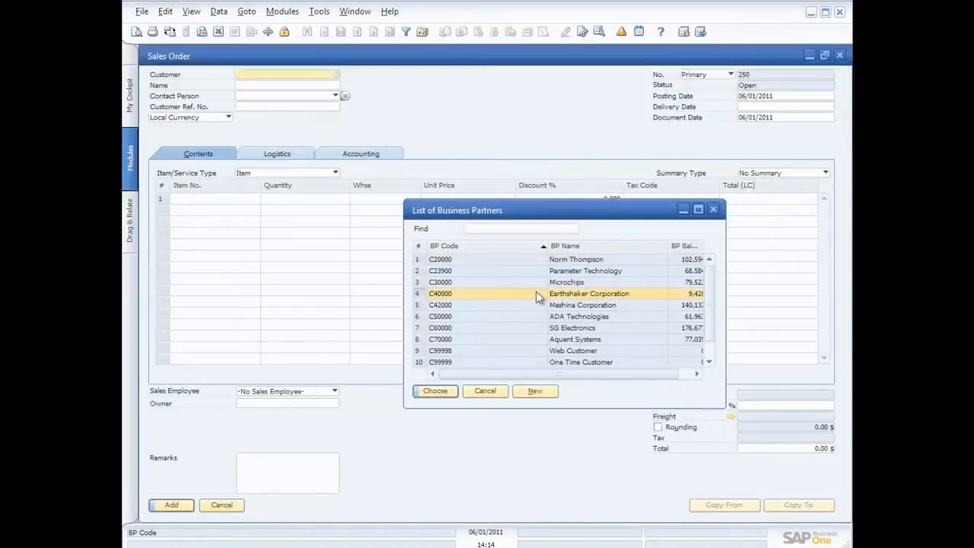
{"action": "double_click", "coordinate": [588, 292]}
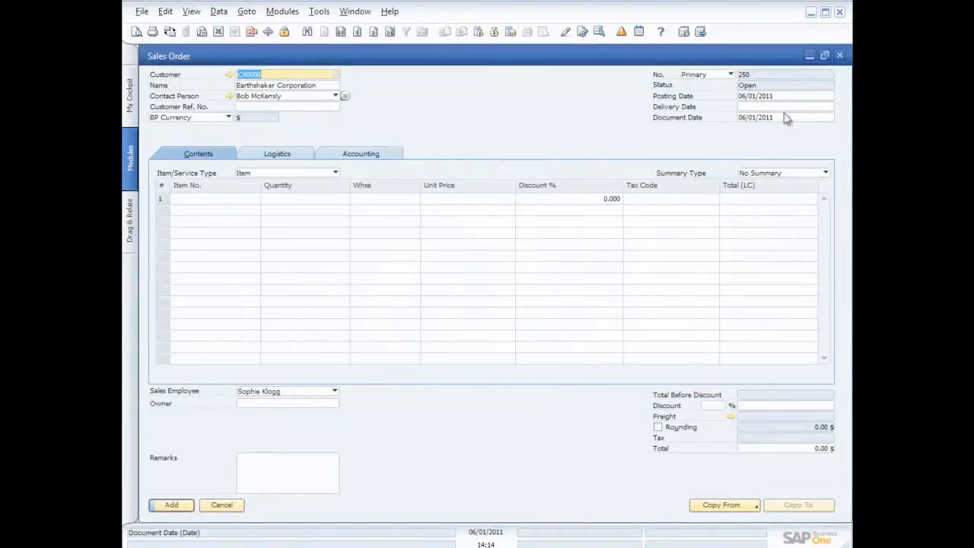
{"action": "left_click", "coordinate": [776, 106]}
{"action": "type", "text": "06/01/2011"}
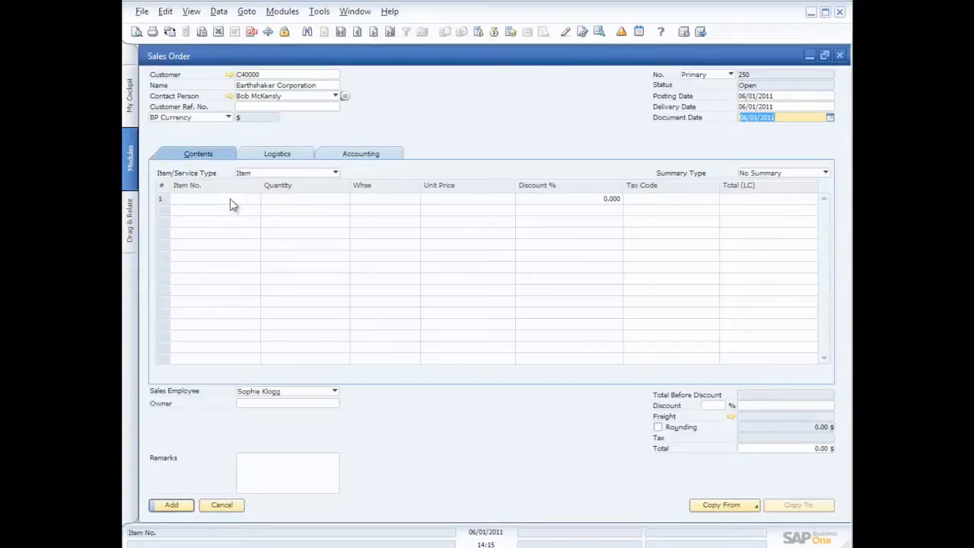
Add item A00001 (IBM Infoprint 1312) at $500, checking its item master data
{"action": "left_click", "coordinate": [213, 199]}
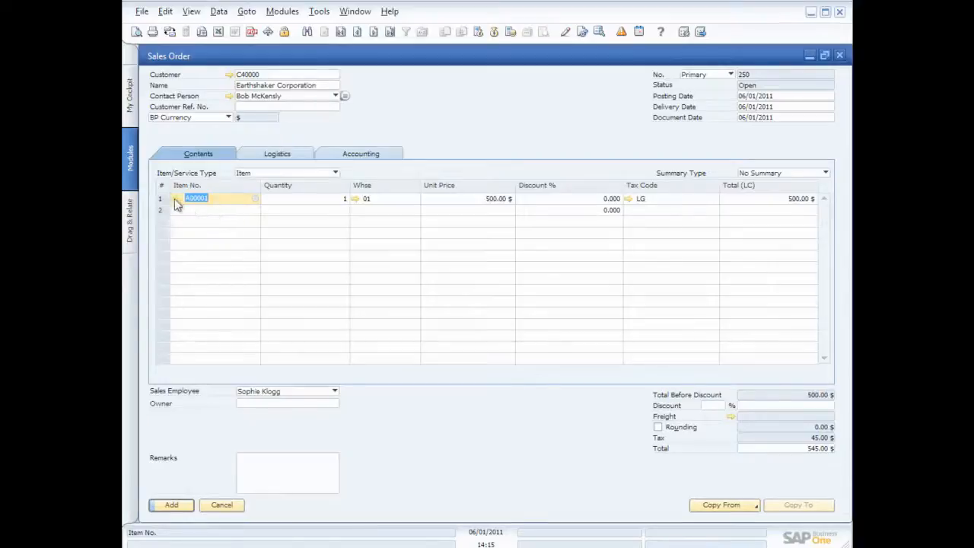
{"action": "left_click", "coordinate": [255, 199]}
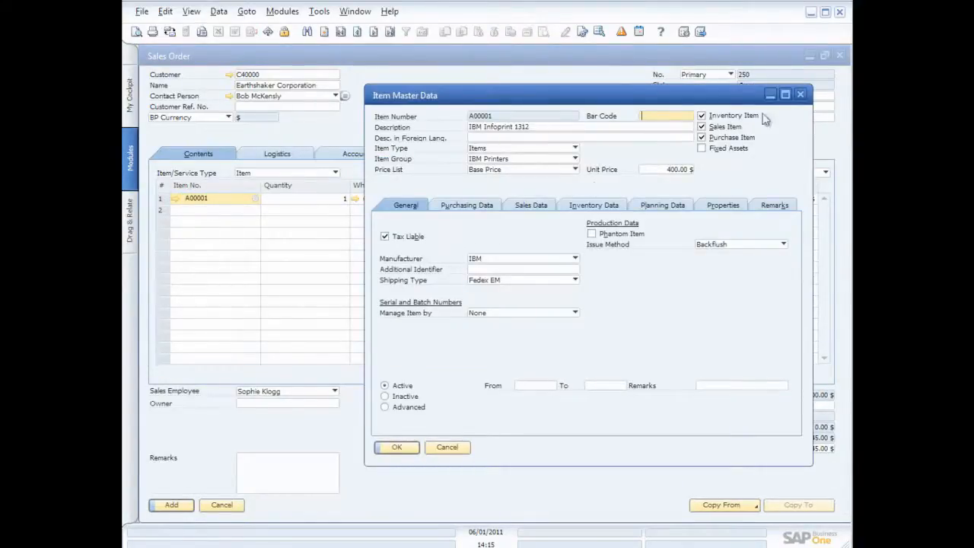
{"action": "left_click", "coordinate": [396, 447]}
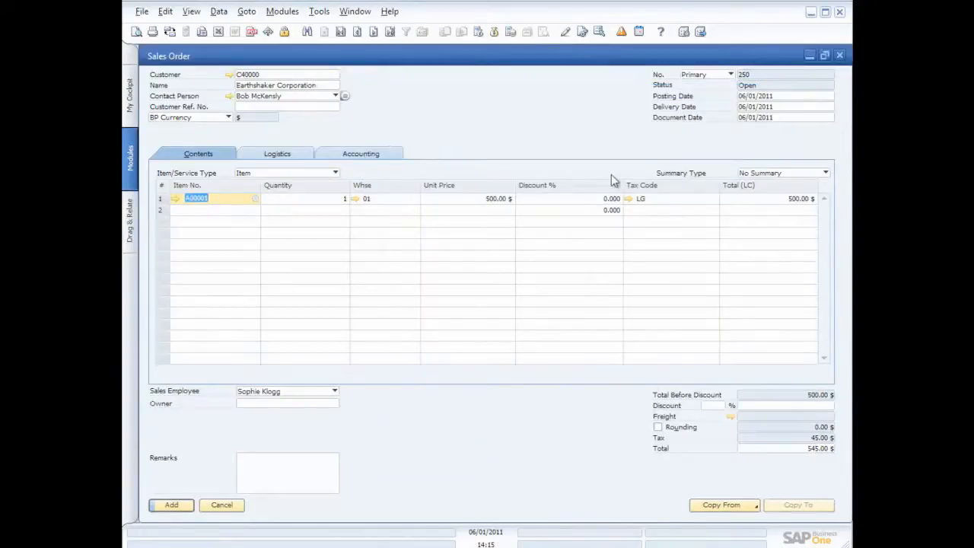
{"action": "left_click", "coordinate": [373, 198]}
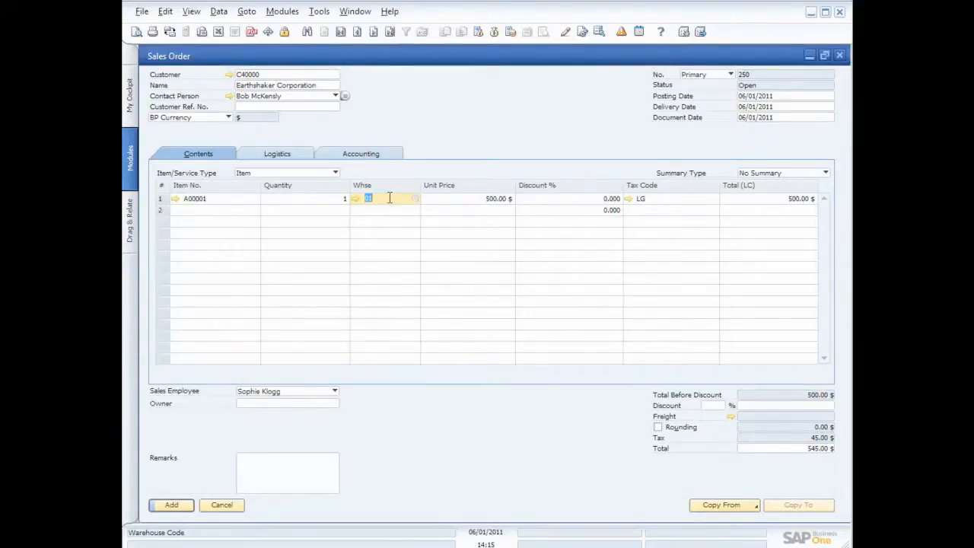
{"action": "left_click", "coordinate": [416, 199]}
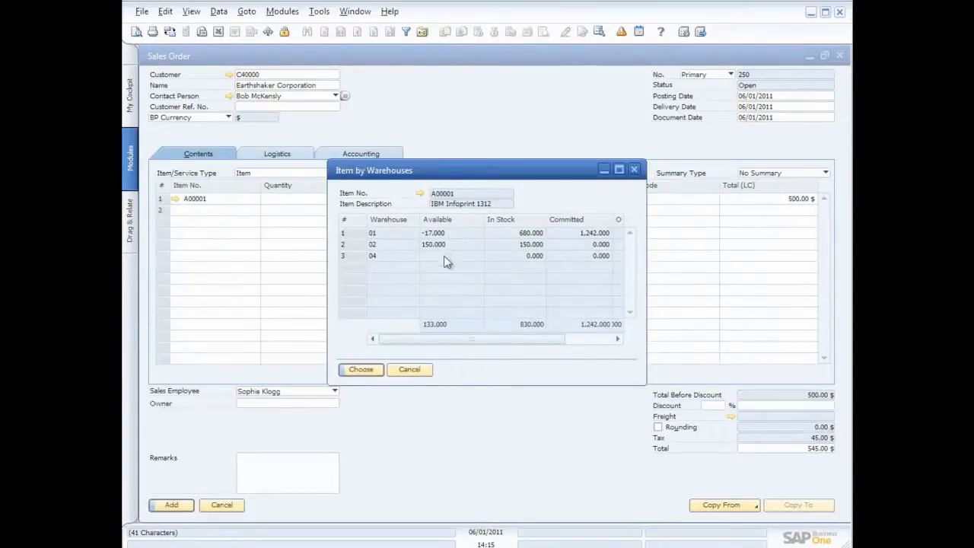
{"action": "left_click", "coordinate": [361, 369]}
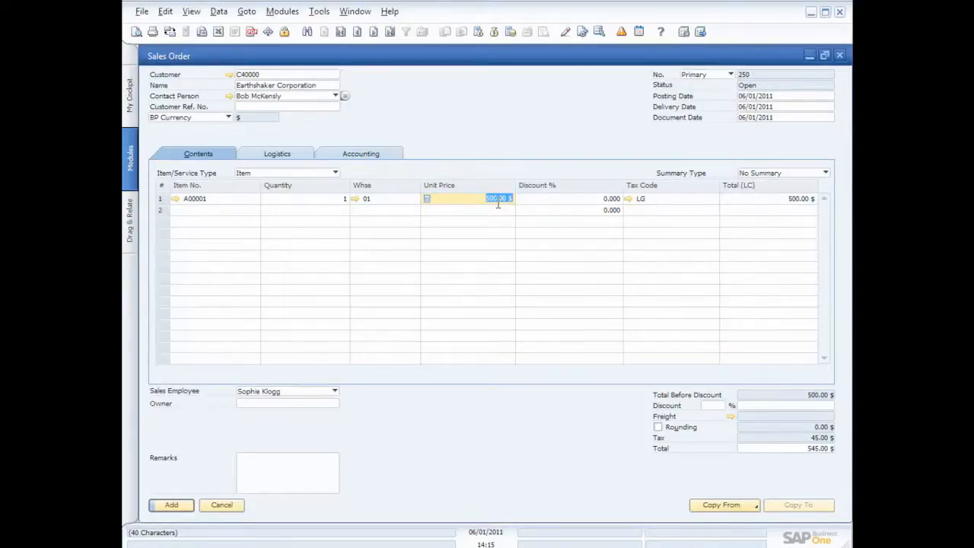
{"action": "left_click", "coordinate": [498, 199]}
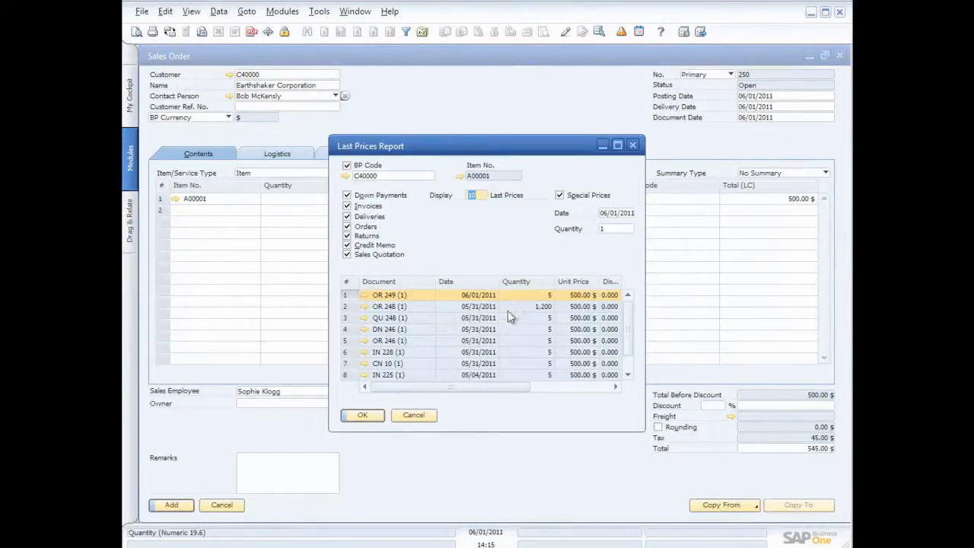
{"action": "mouse_move", "coordinate": [535, 334]}
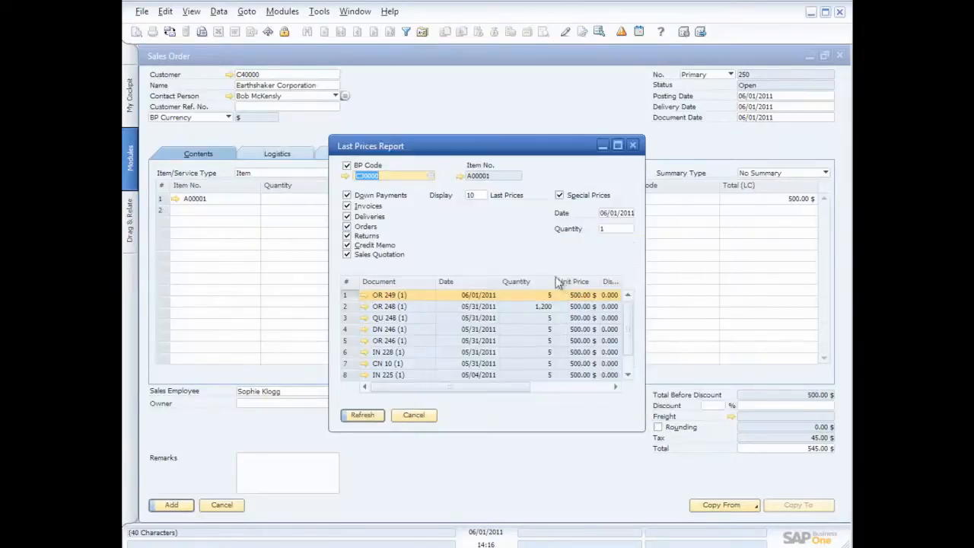
{"action": "left_click", "coordinate": [388, 176]}
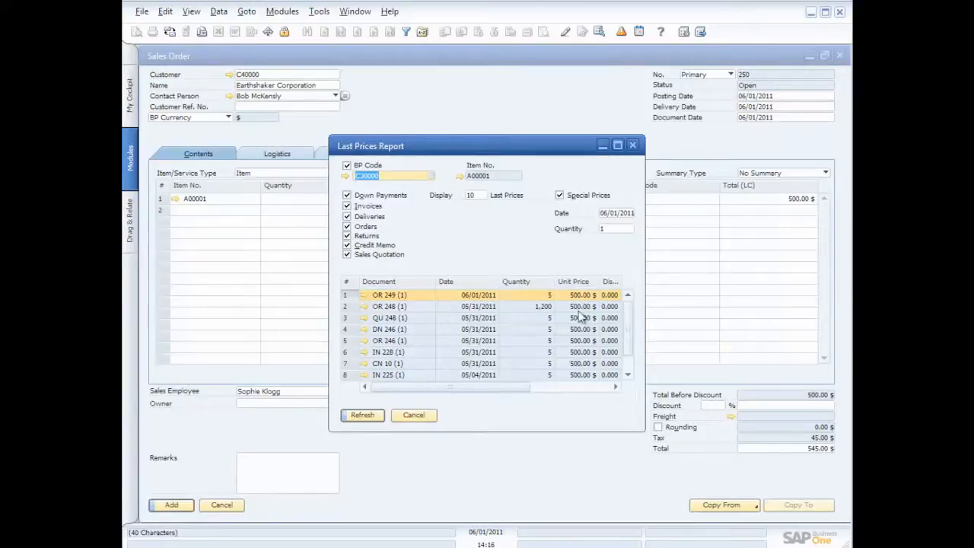
{"action": "mouse_move", "coordinate": [525, 328]}
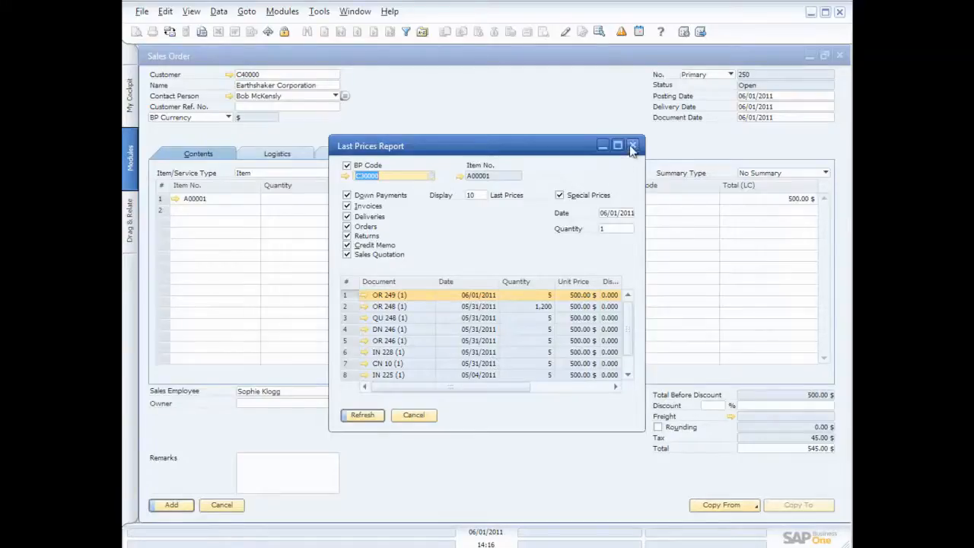
{"action": "left_click", "coordinate": [633, 145]}
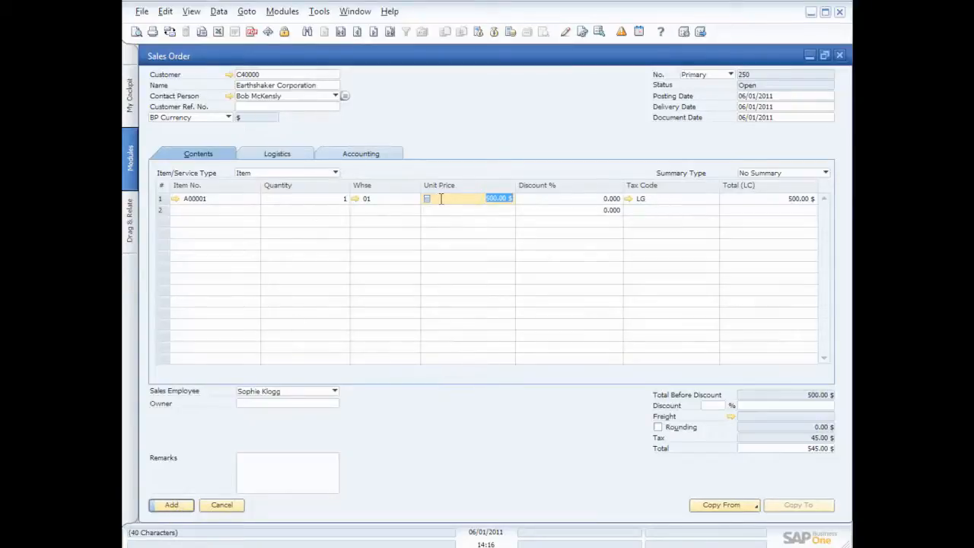
Resolve the A00001 availability check by supplying the line from warehouse 02
{"action": "left_click", "coordinate": [171, 505]}
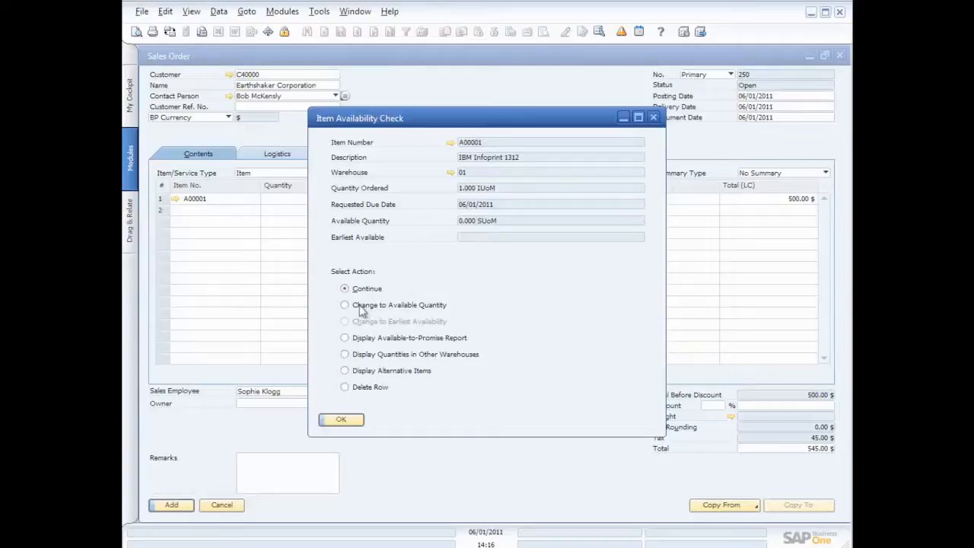
{"action": "mouse_move", "coordinate": [359, 310]}
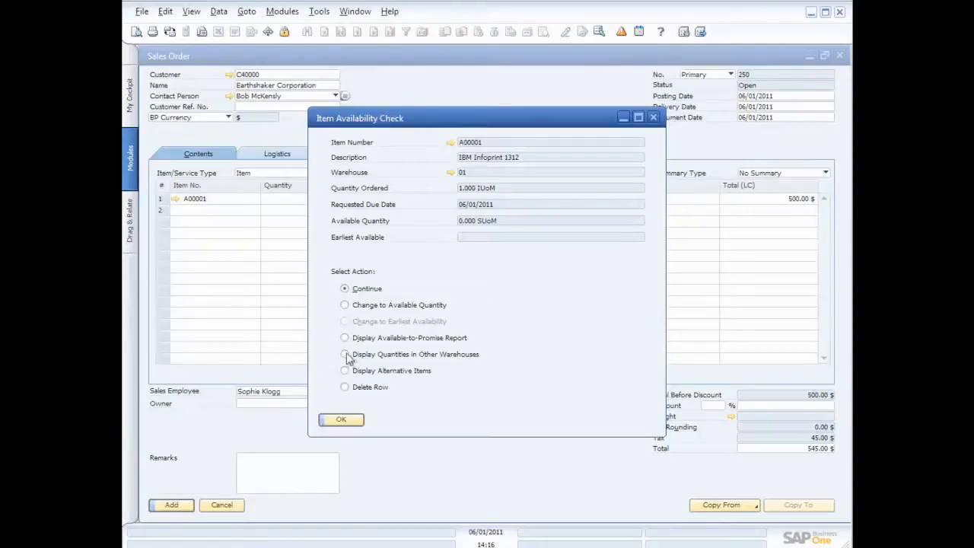
{"action": "left_click", "coordinate": [345, 354]}
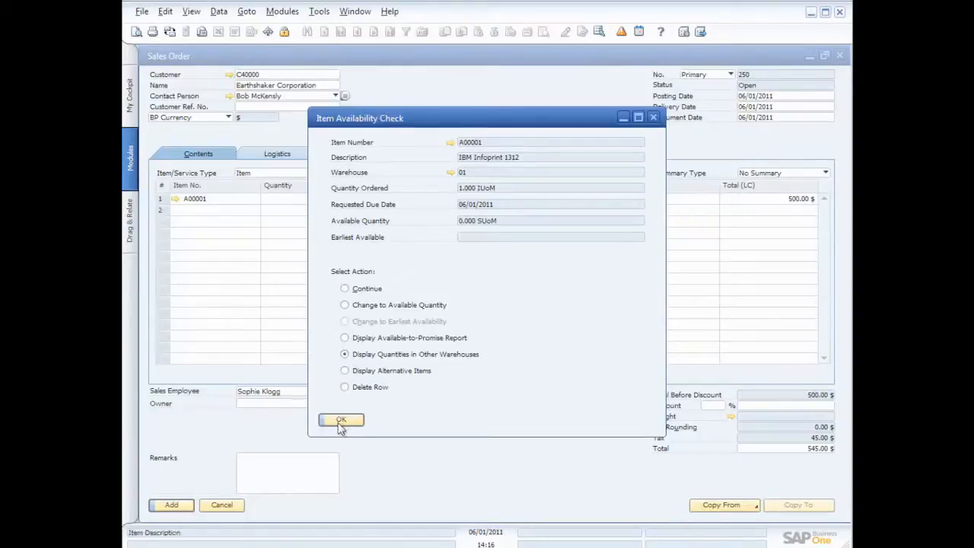
{"action": "left_click", "coordinate": [341, 419]}
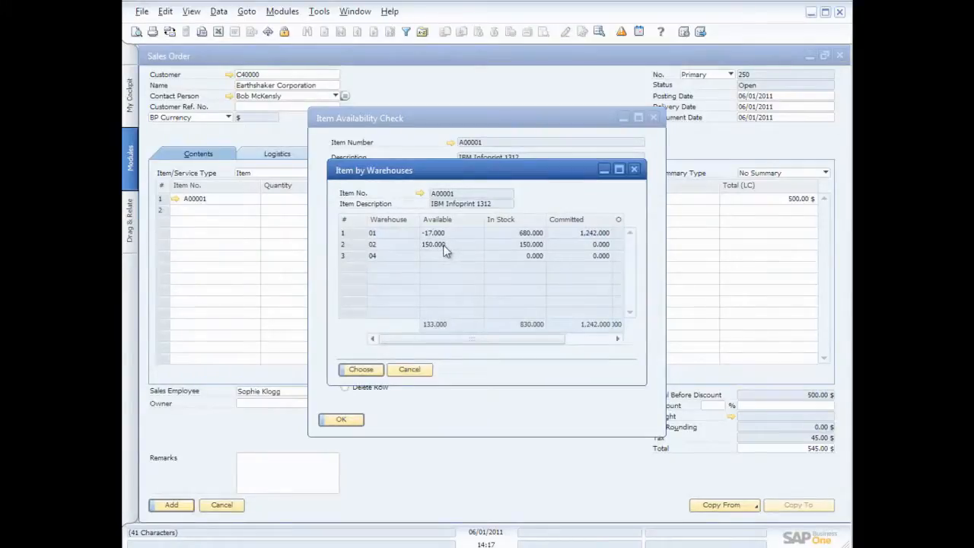
{"action": "left_click", "coordinate": [445, 244]}
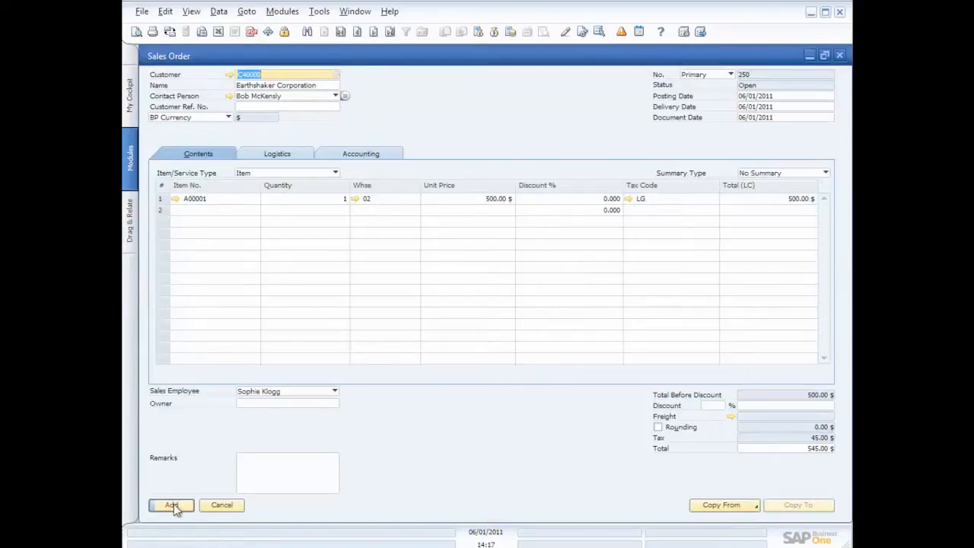
Add sales order 250 for Earthshaker Corporation and close its order confirmation preview
{"action": "left_click", "coordinate": [171, 504]}
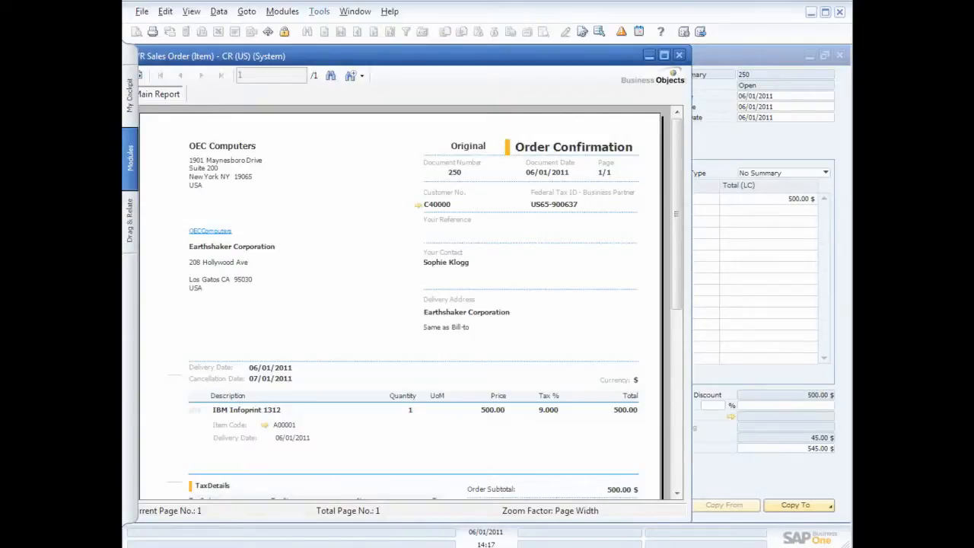
{"action": "left_click", "coordinate": [678, 54]}
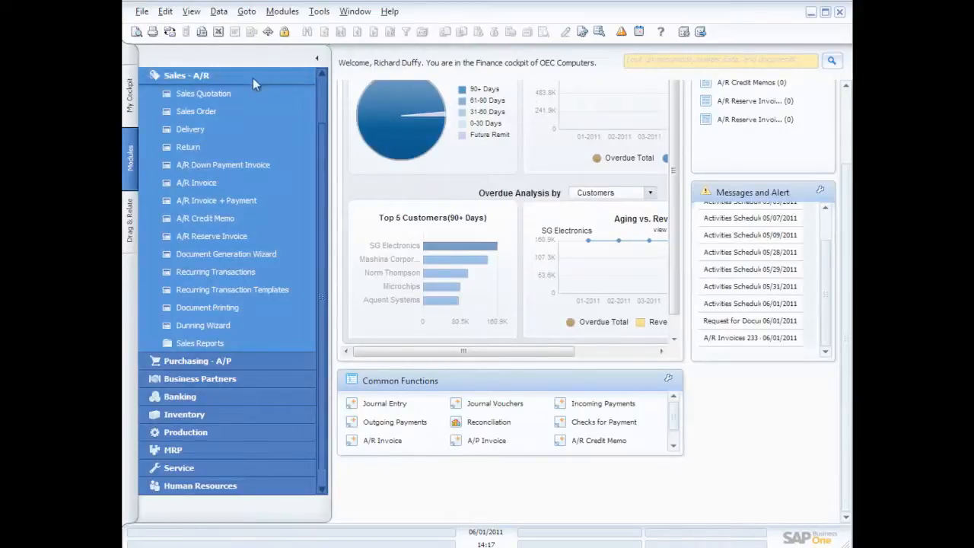
Open the Norm Thompson (C20000) sales opportunity from the Sales Opportunities module
{"action": "left_click", "coordinate": [187, 74]}
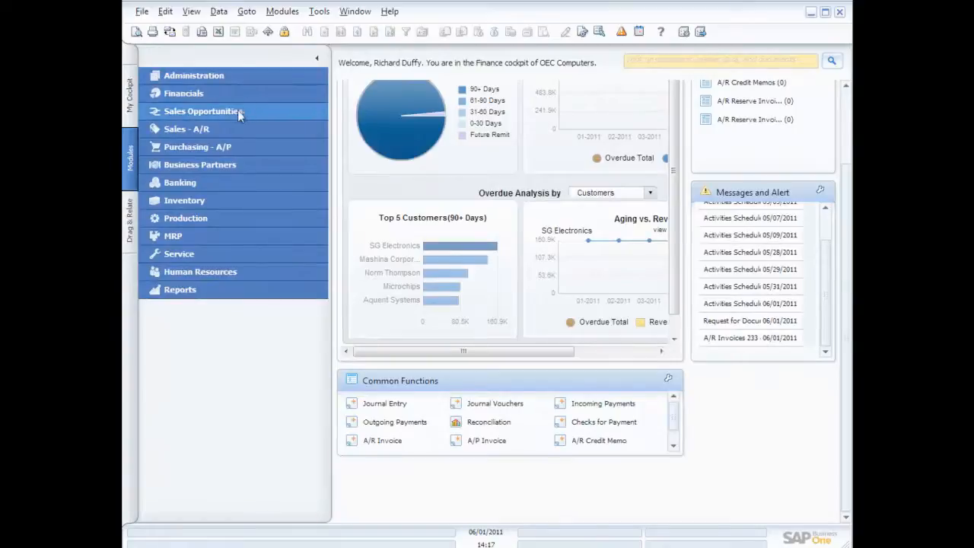
{"action": "left_click", "coordinate": [203, 111]}
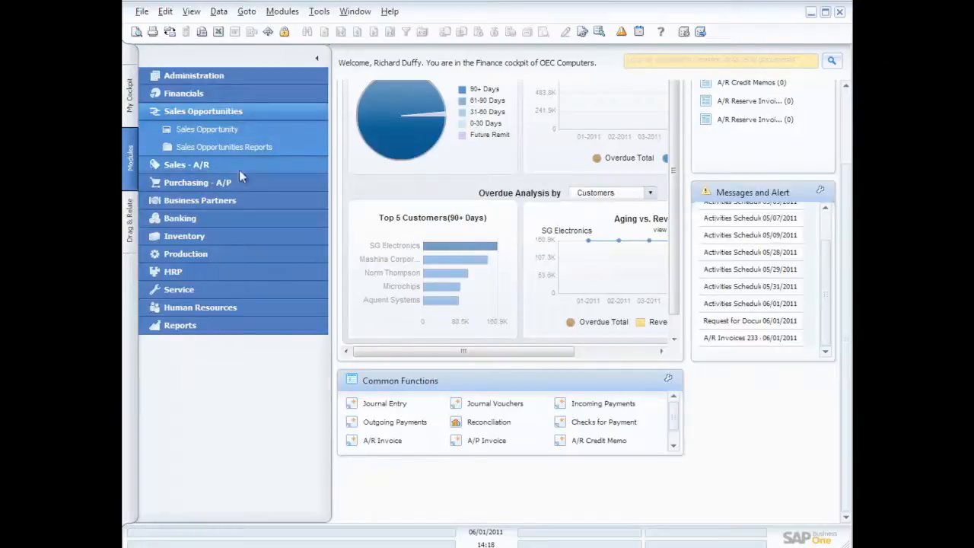
{"action": "left_click", "coordinate": [207, 128]}
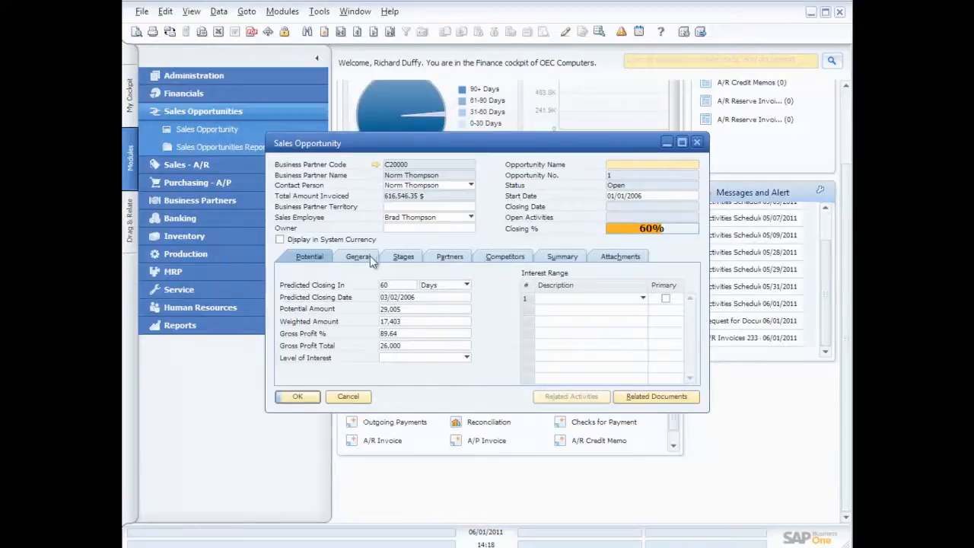
{"action": "left_click", "coordinate": [358, 256]}
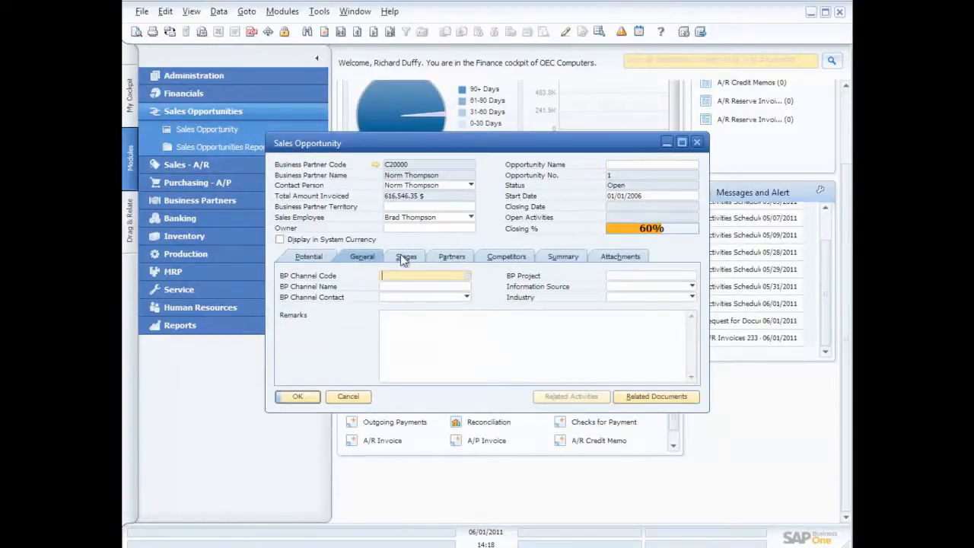
{"action": "left_click", "coordinate": [405, 256]}
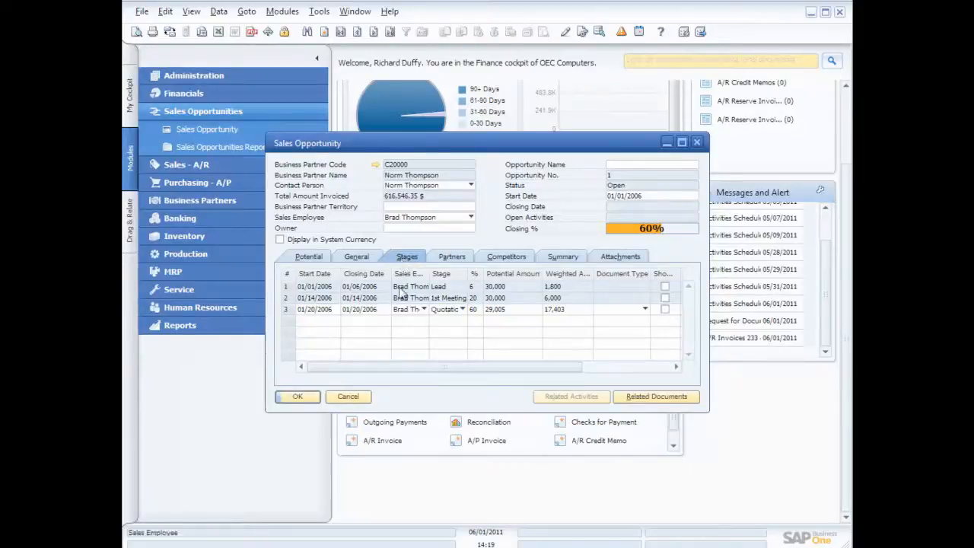
{"action": "mouse_move", "coordinate": [414, 337]}
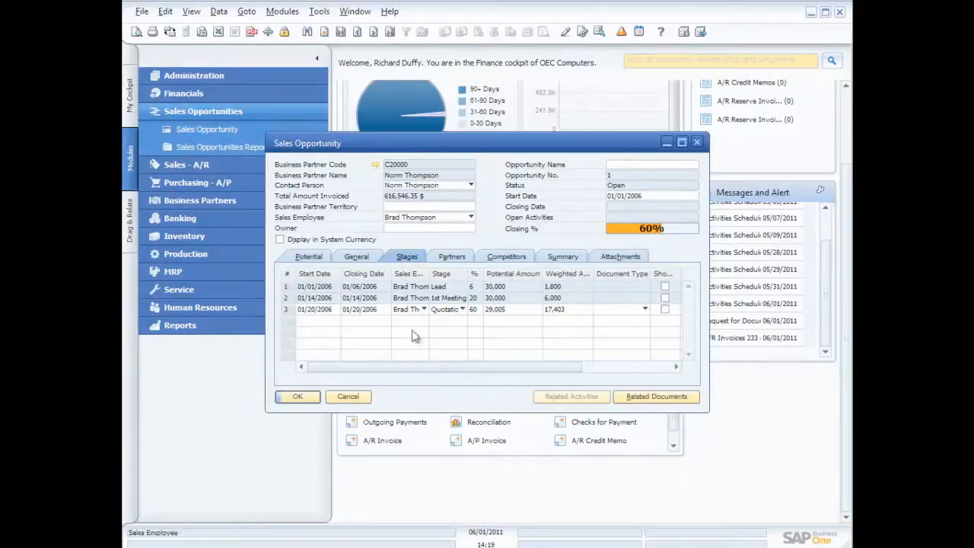
{"action": "left_click", "coordinate": [348, 395]}
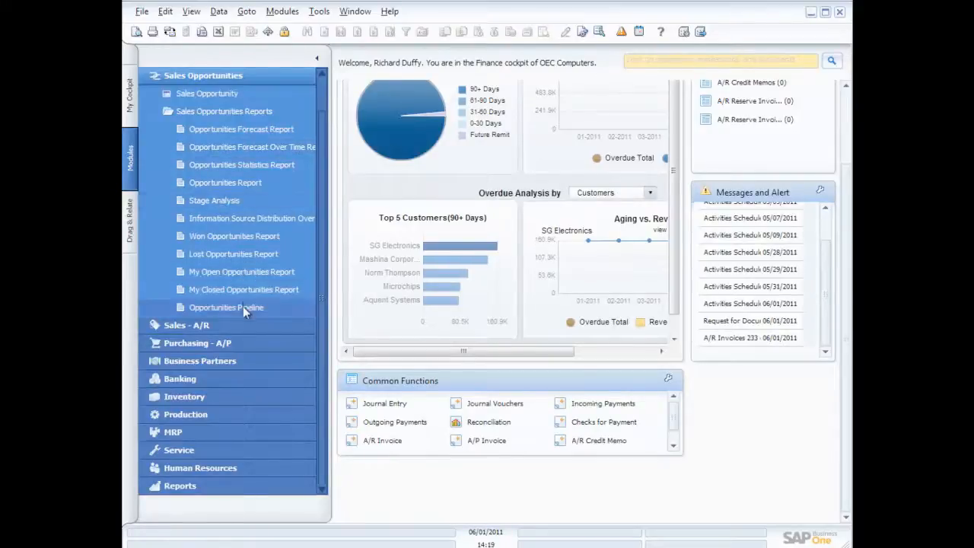
Review the Opportunities Pipeline's 1st Meeting opportunity list, then bring up Dynamic Opportunity Analysis
{"action": "left_click", "coordinate": [226, 307]}
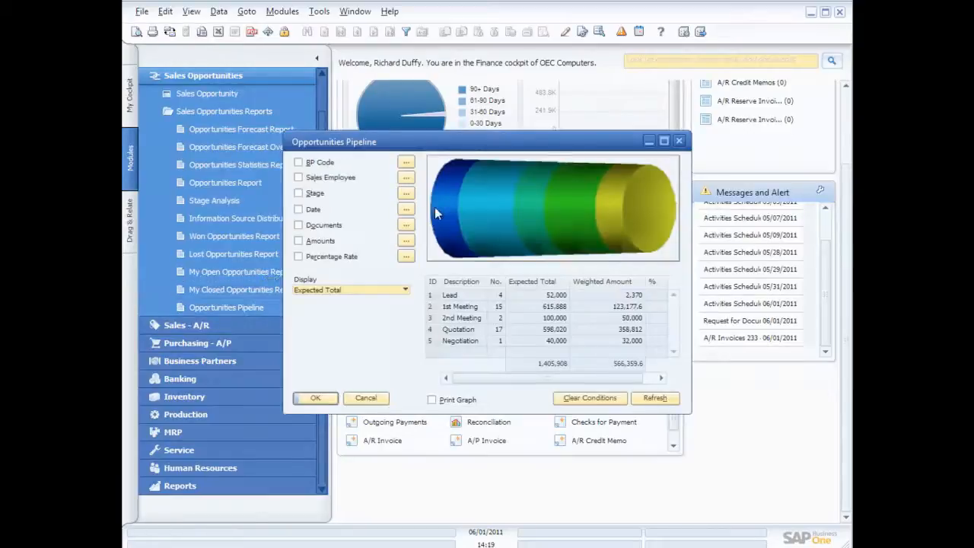
{"action": "mouse_move", "coordinate": [452, 350]}
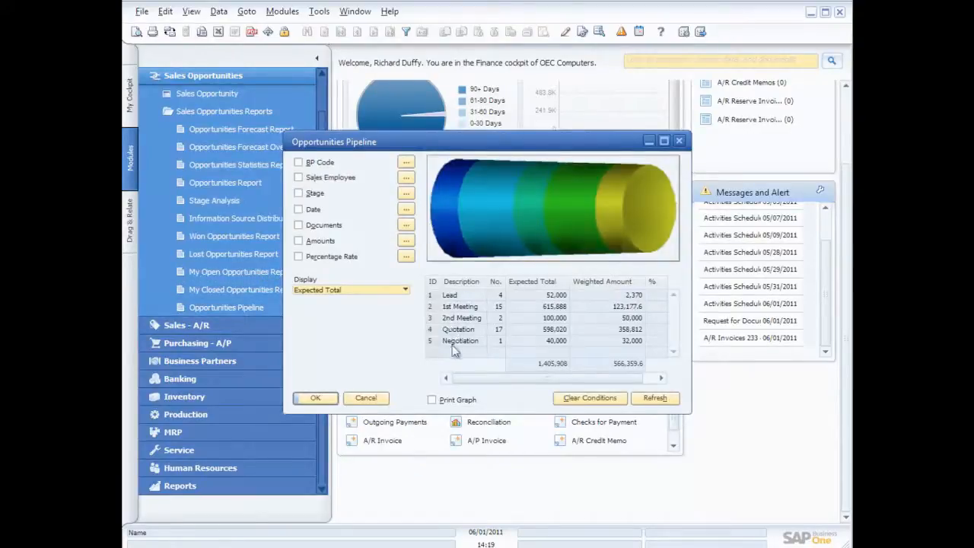
{"action": "mouse_move", "coordinate": [446, 213]}
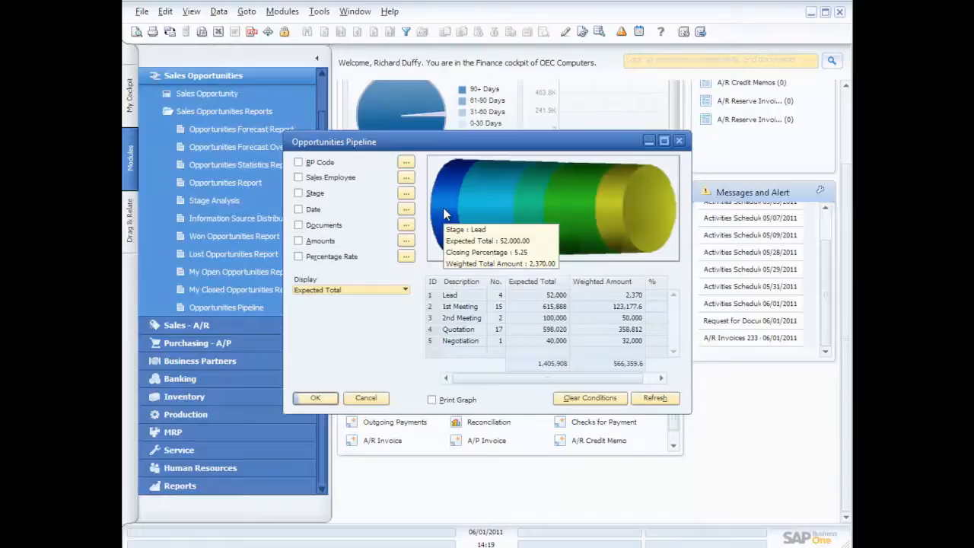
{"action": "mouse_move", "coordinate": [491, 212]}
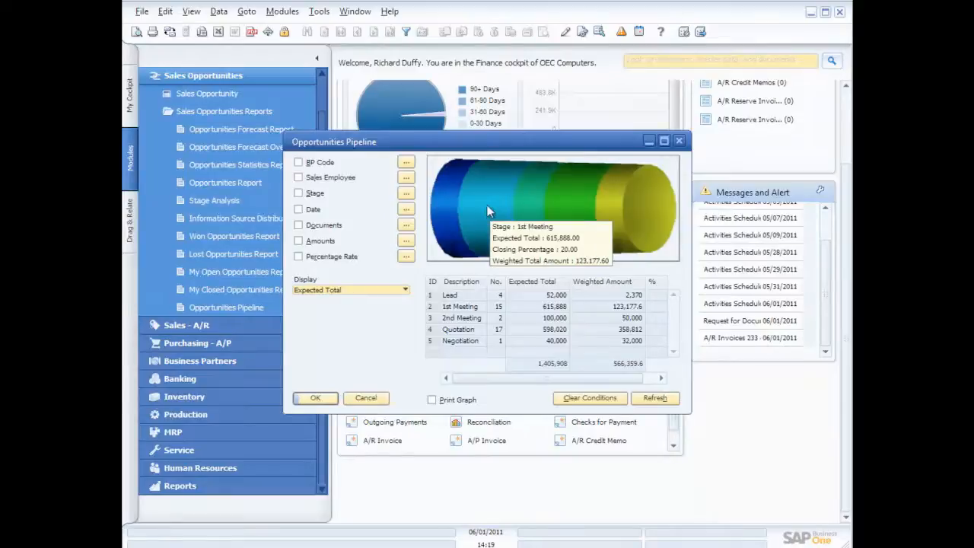
{"action": "left_click", "coordinate": [487, 209]}
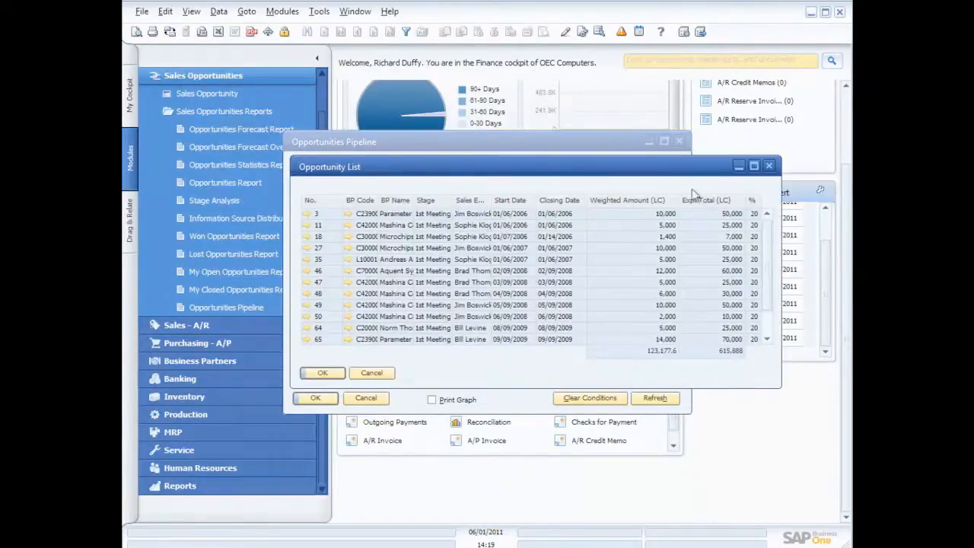
{"action": "left_click", "coordinate": [322, 372]}
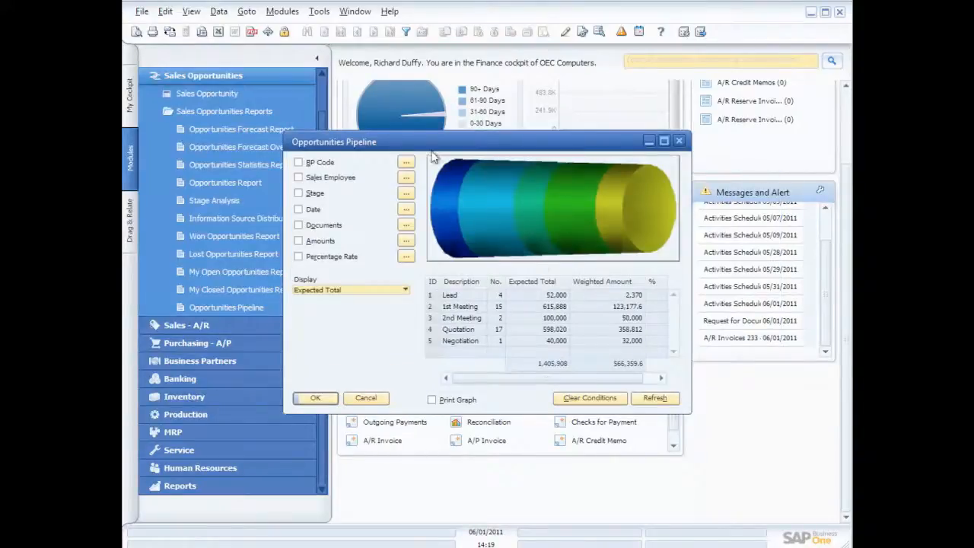
{"action": "left_click", "coordinate": [281, 11]}
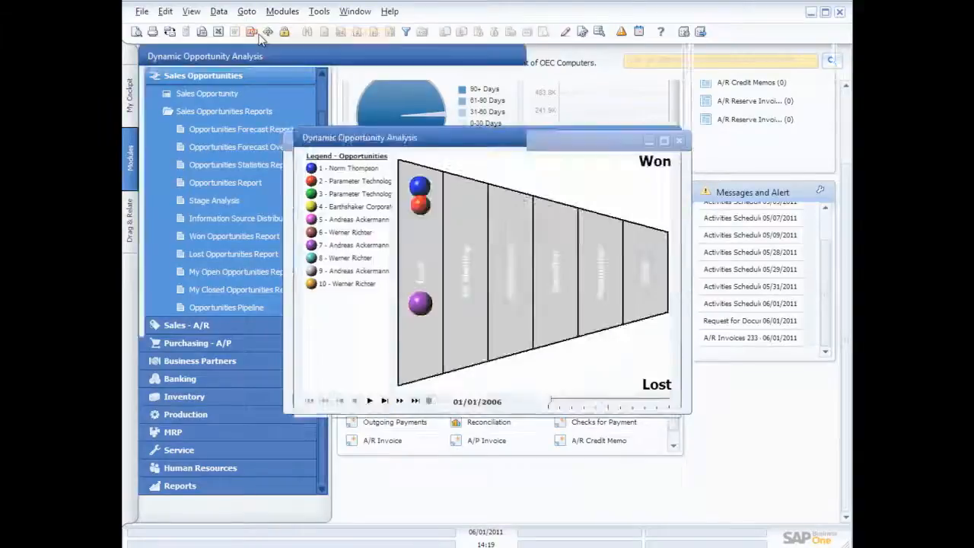
Play the Dynamic Opportunity Analysis animation through the stages from 01/01/2006 to 01/12/2006
{"action": "left_click", "coordinate": [664, 141]}
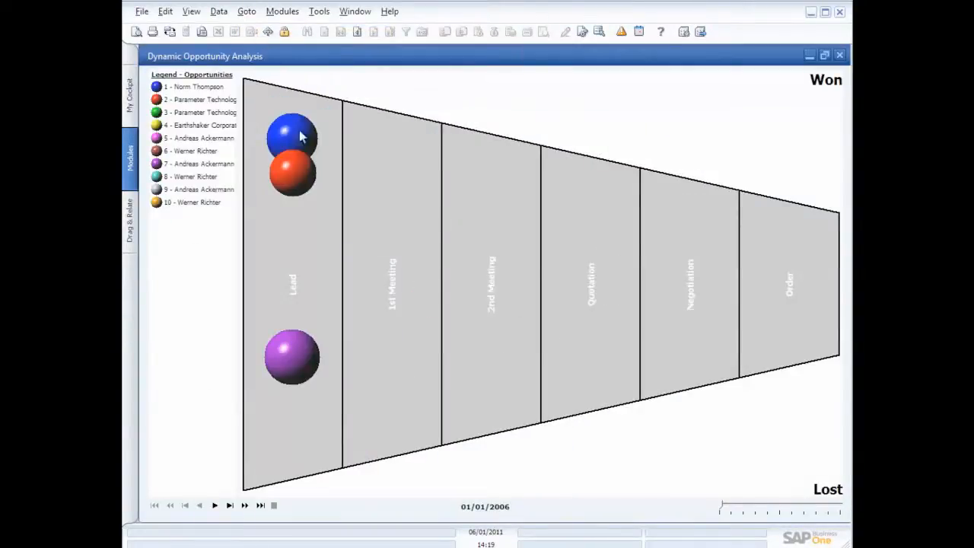
{"action": "mouse_move", "coordinate": [267, 411]}
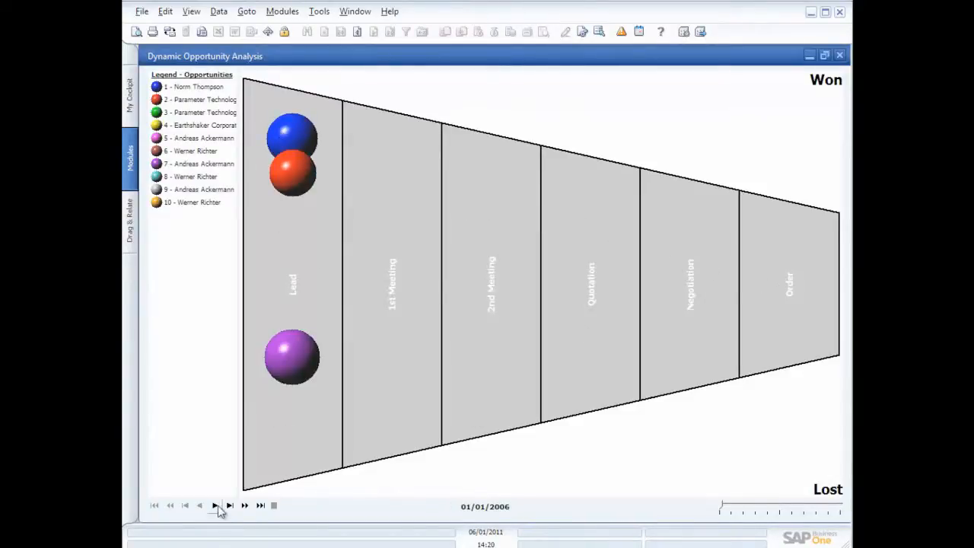
{"action": "left_click", "coordinate": [215, 505]}
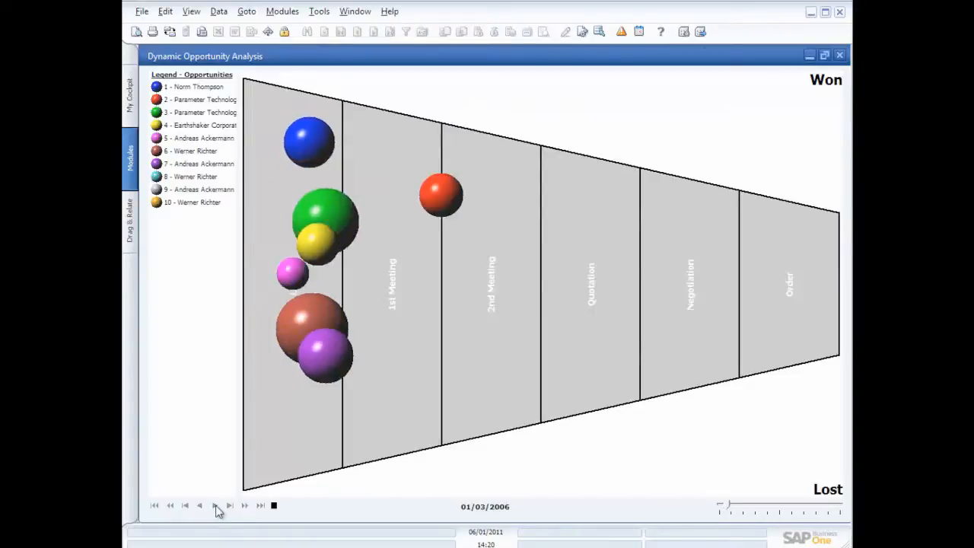
{"action": "left_click", "coordinate": [230, 505]}
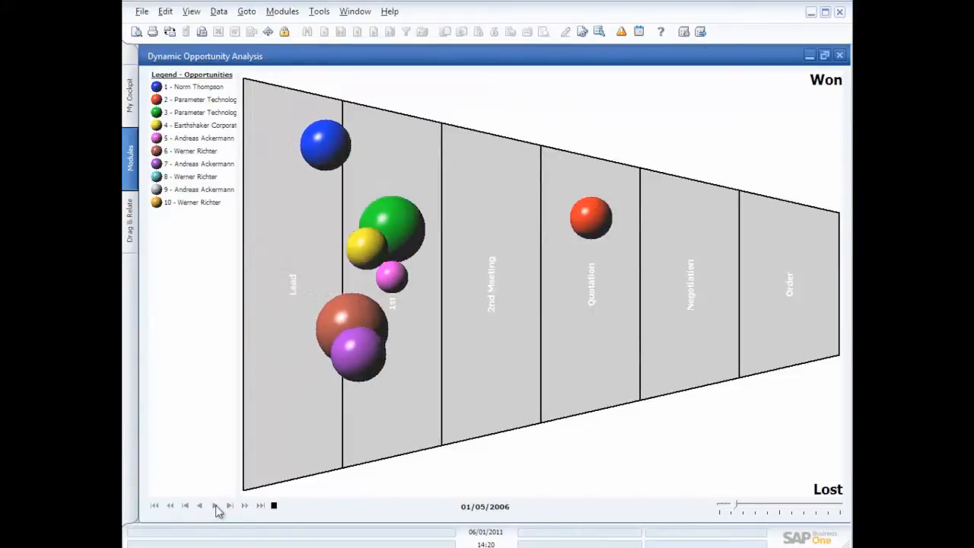
{"action": "left_click", "coordinate": [229, 505]}
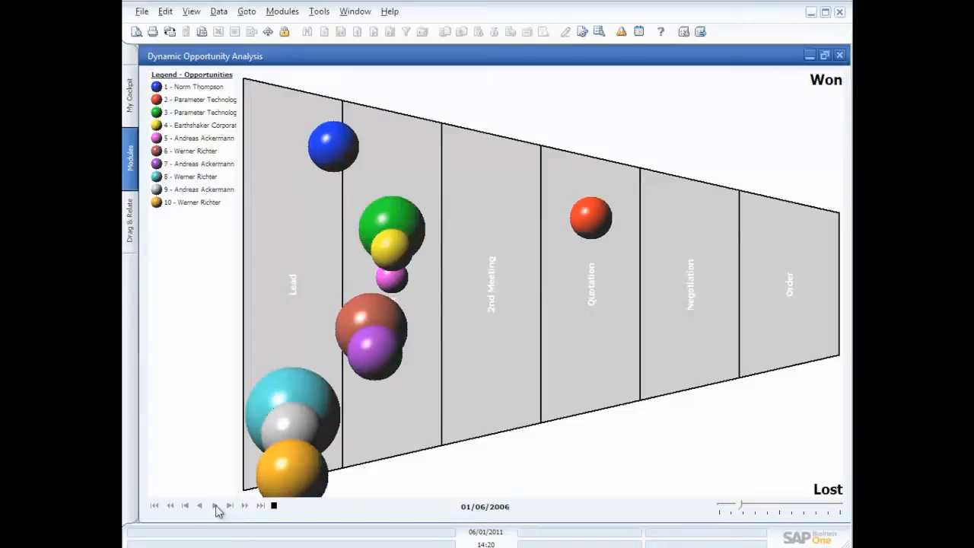
{"action": "left_click", "coordinate": [214, 506]}
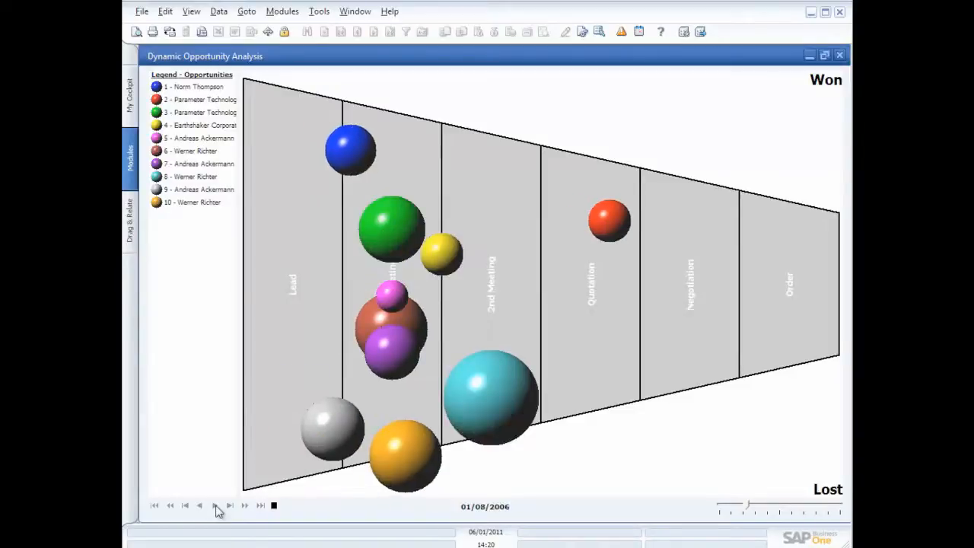
{"action": "left_click", "coordinate": [230, 505]}
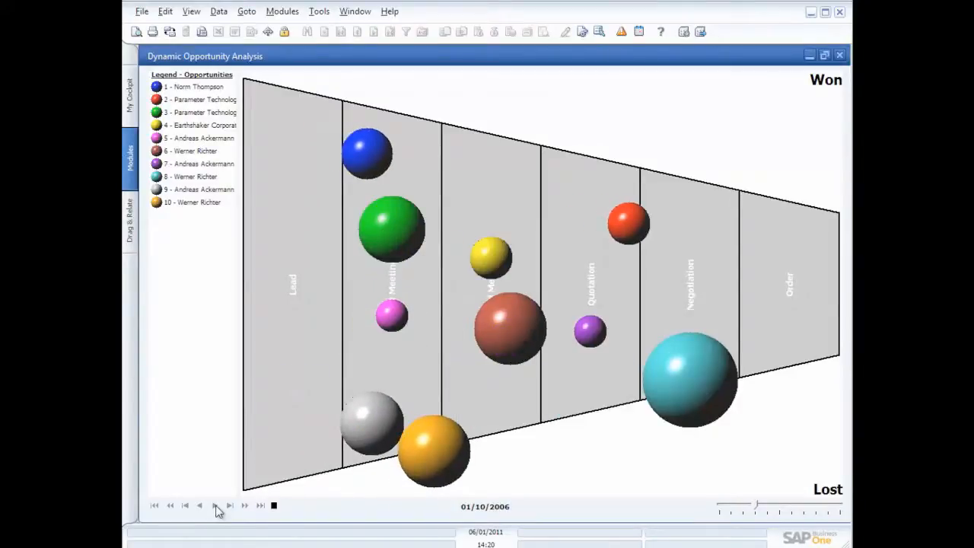
{"action": "left_click", "coordinate": [230, 505]}
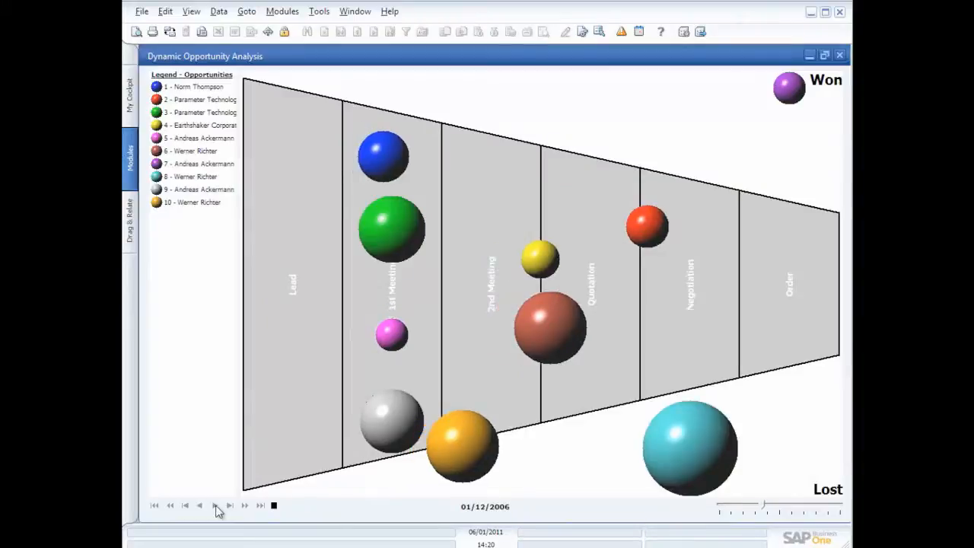